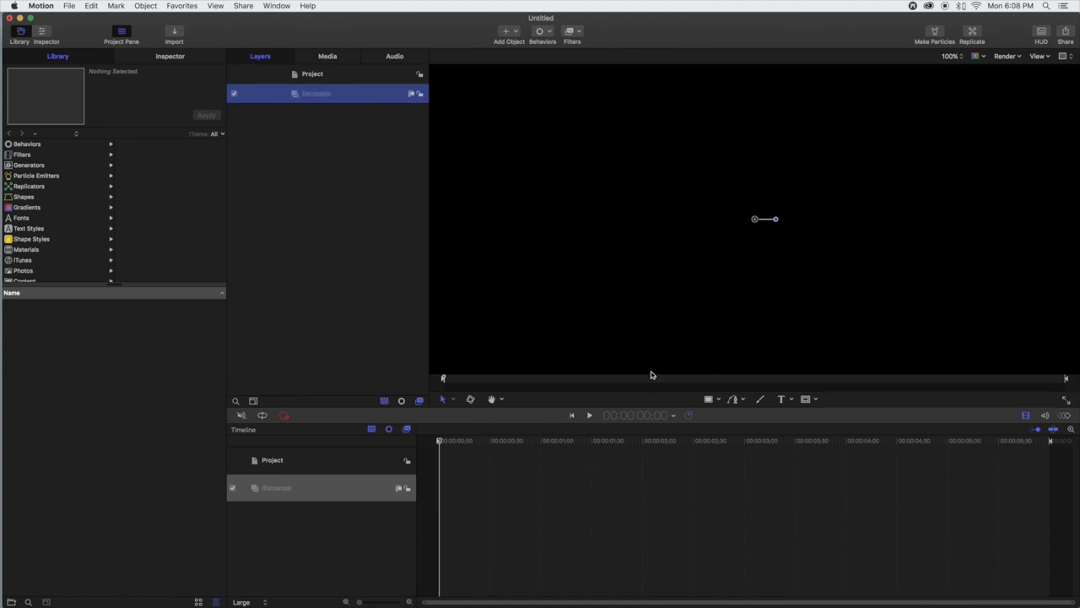
- Draw a banner rectangle mid-canvas, filled red with its outline turned off
{"action": "left_click", "coordinate": [715, 398]}
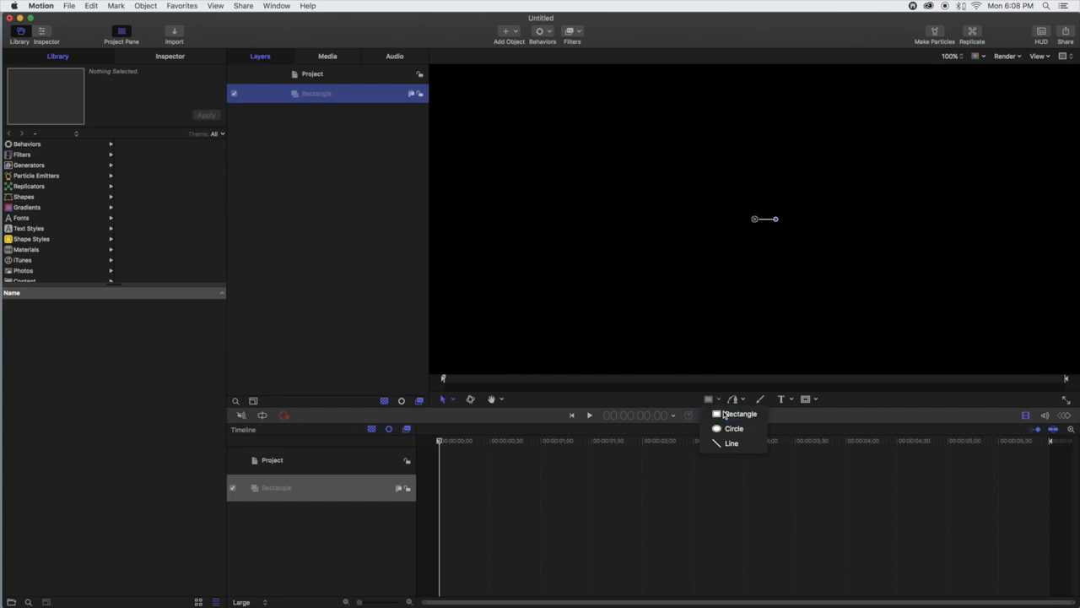
{"action": "left_click_drag", "start_coordinate": [628, 263], "coordinate": [886, 312]}
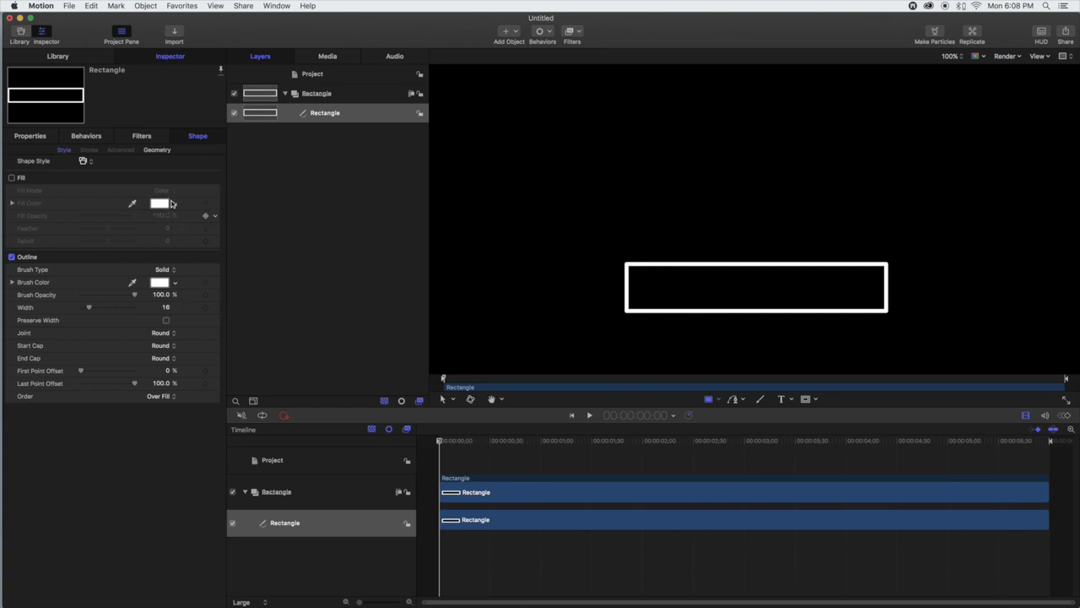
{"action": "left_click", "coordinate": [11, 177]}
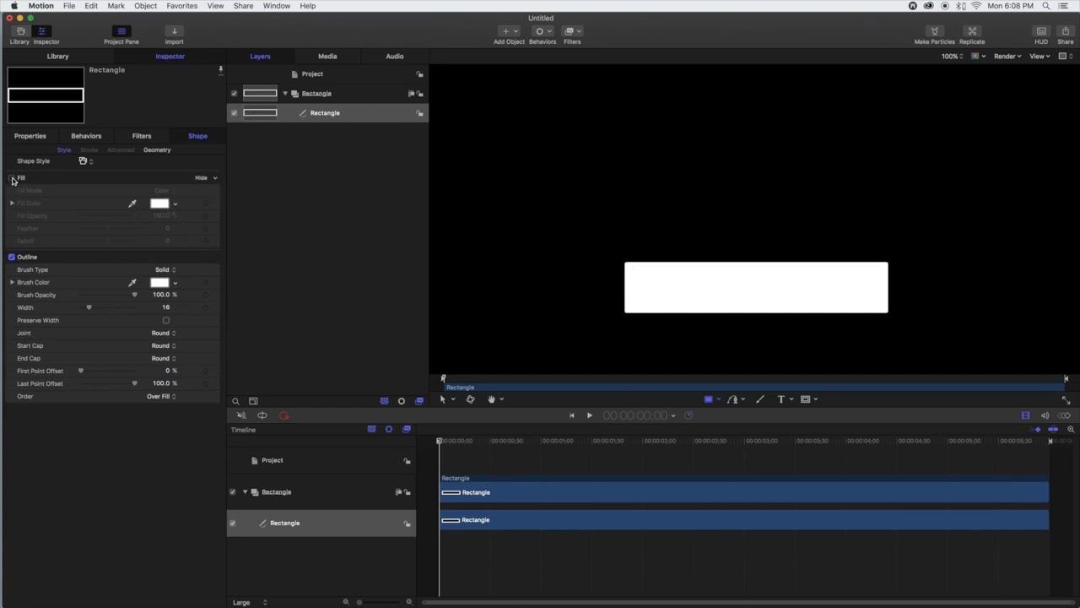
{"action": "left_click", "coordinate": [11, 178]}
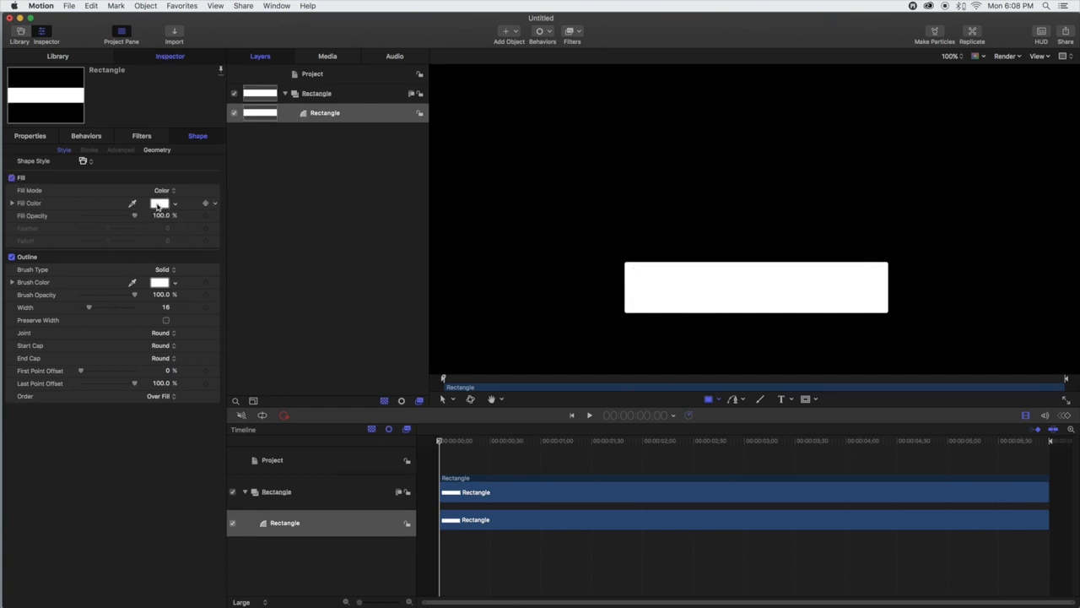
{"action": "left_click", "coordinate": [160, 202]}
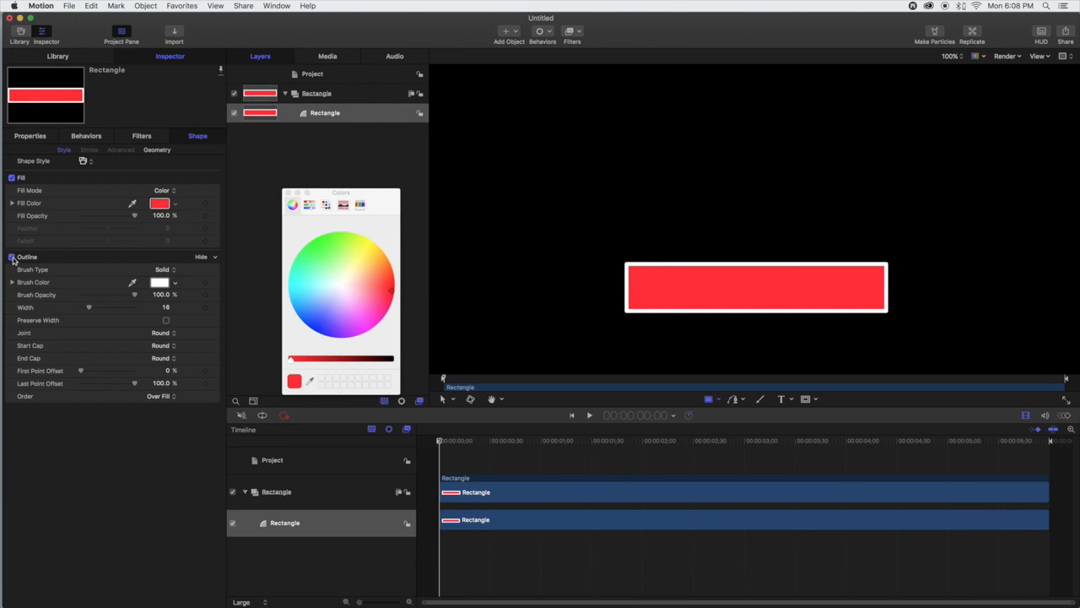
{"action": "left_click", "coordinate": [10, 257]}
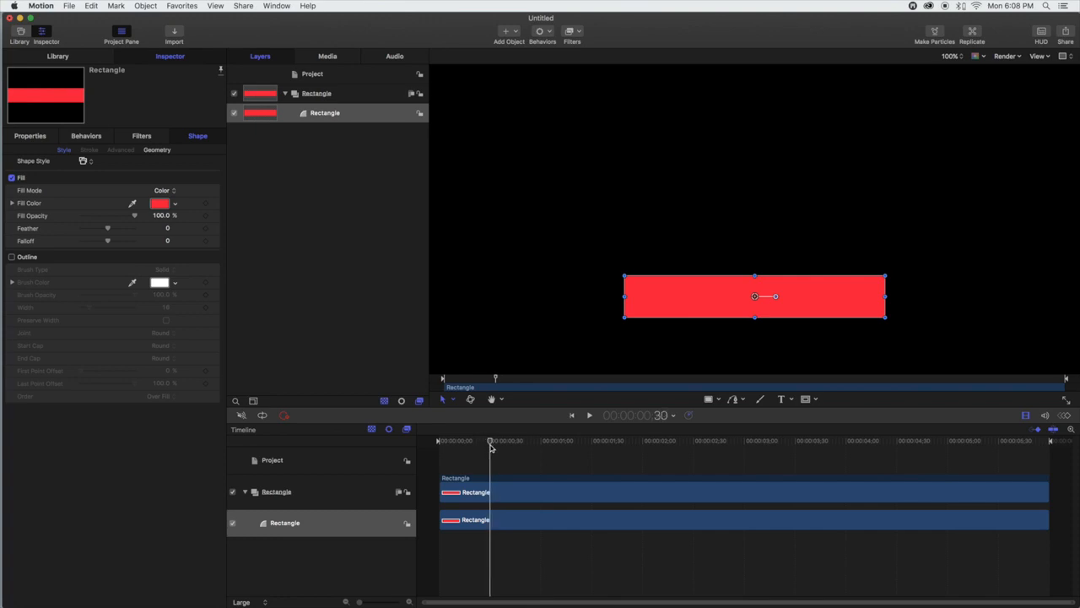
{"action": "mouse_move", "coordinate": [297, 401]}
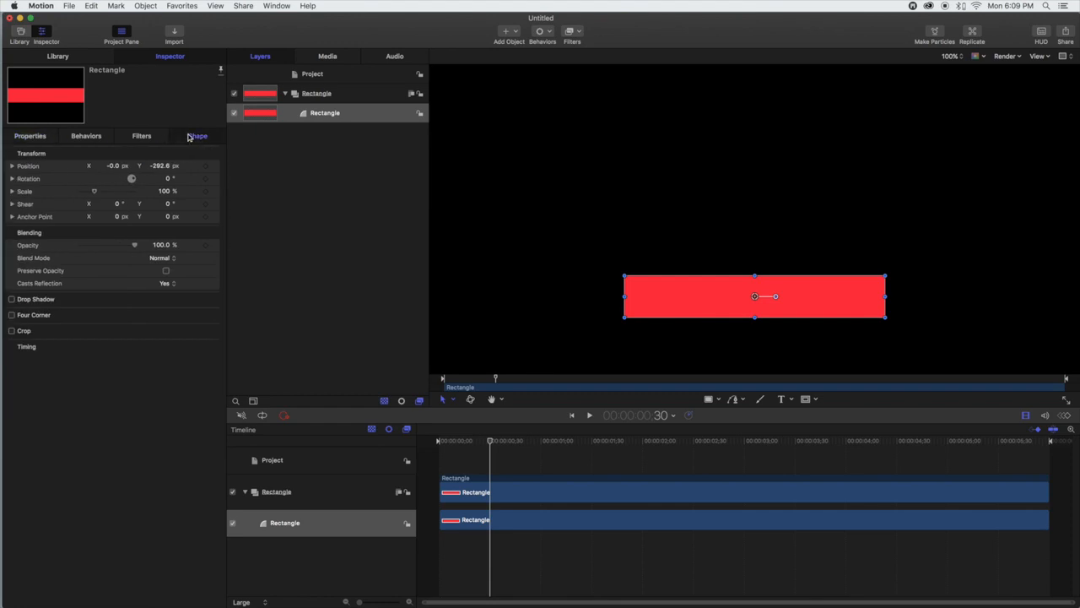
- Keyframe the rectangle's Scale at 100% on frame 30 and near 0% at the start
{"action": "left_click", "coordinate": [197, 136]}
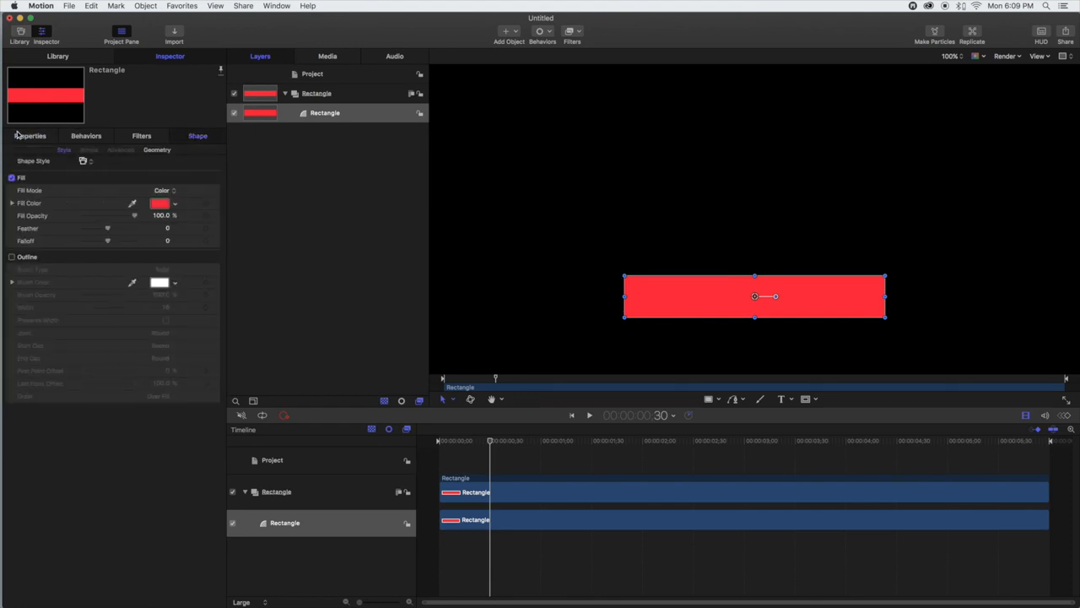
{"action": "left_click", "coordinate": [30, 135]}
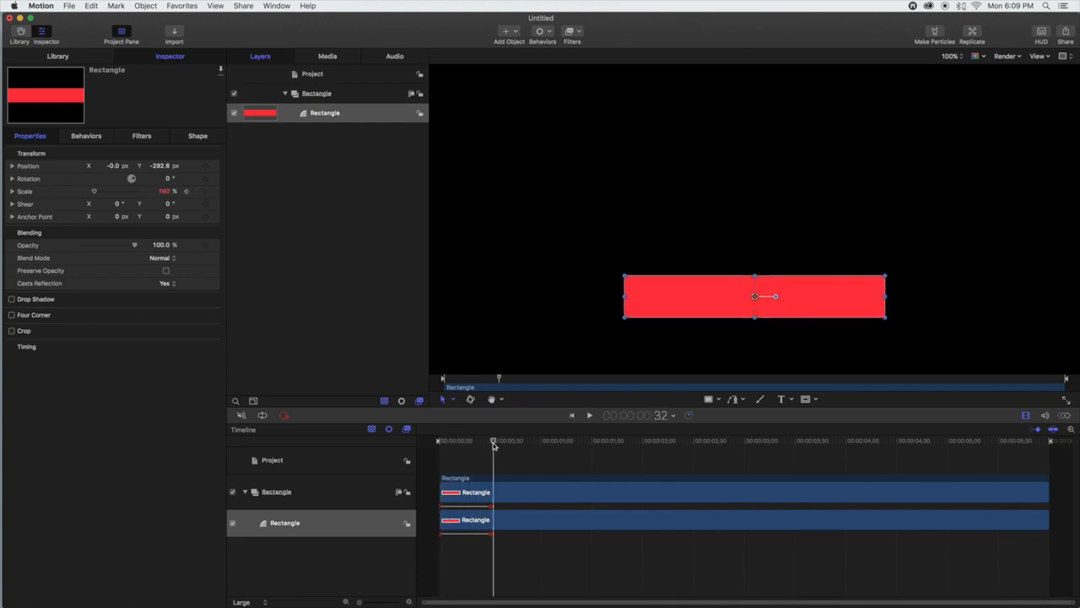
{"action": "left_click", "coordinate": [589, 415]}
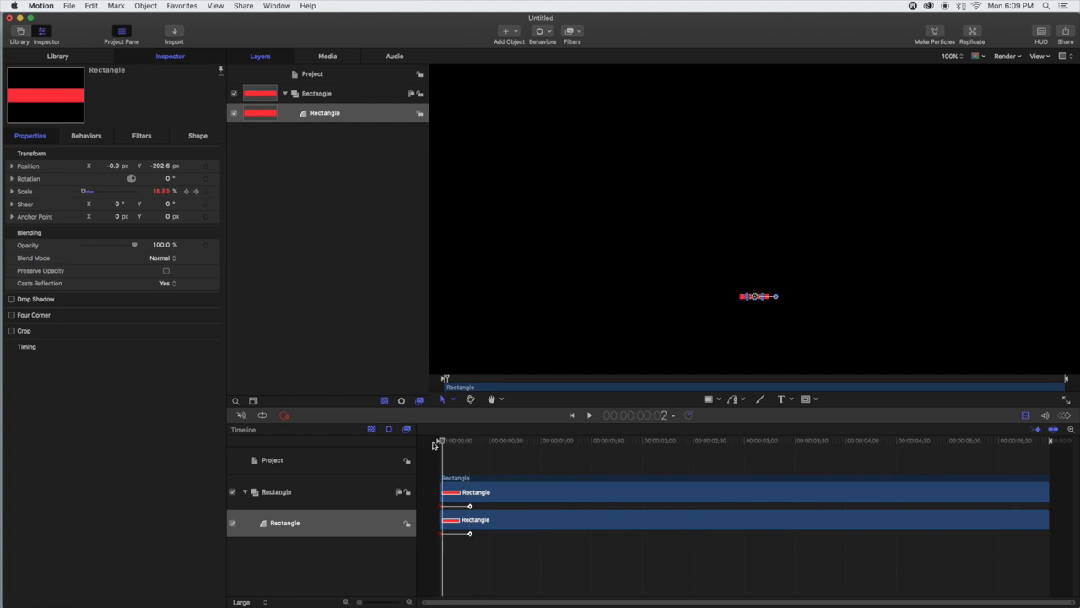
{"action": "left_click", "coordinate": [588, 415]}
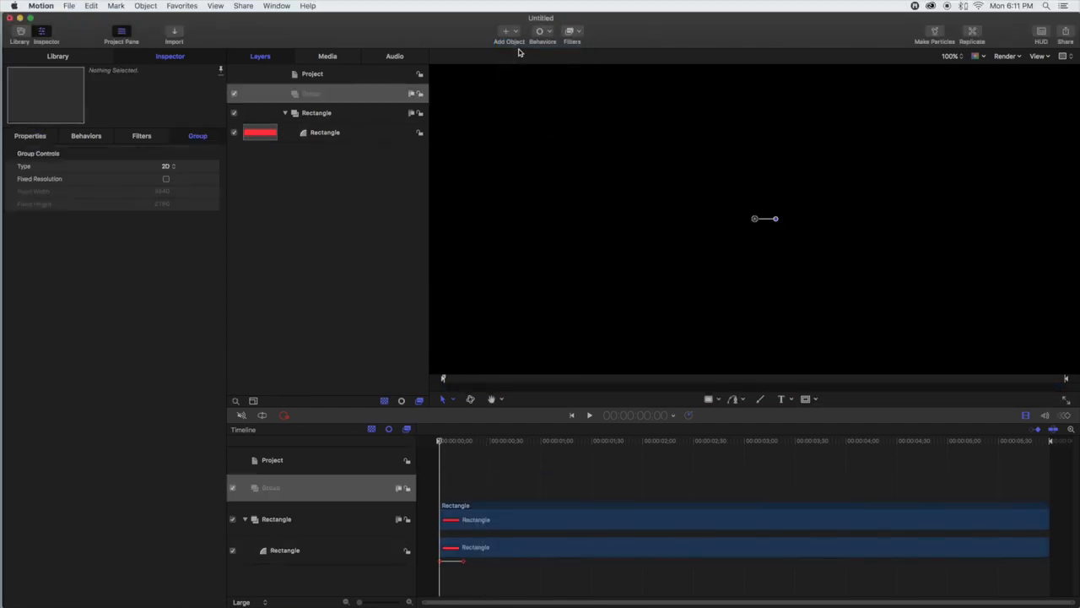
- Rename the new empty group to 'YT Logo' and select it
{"action": "double_click", "coordinate": [316, 94]}
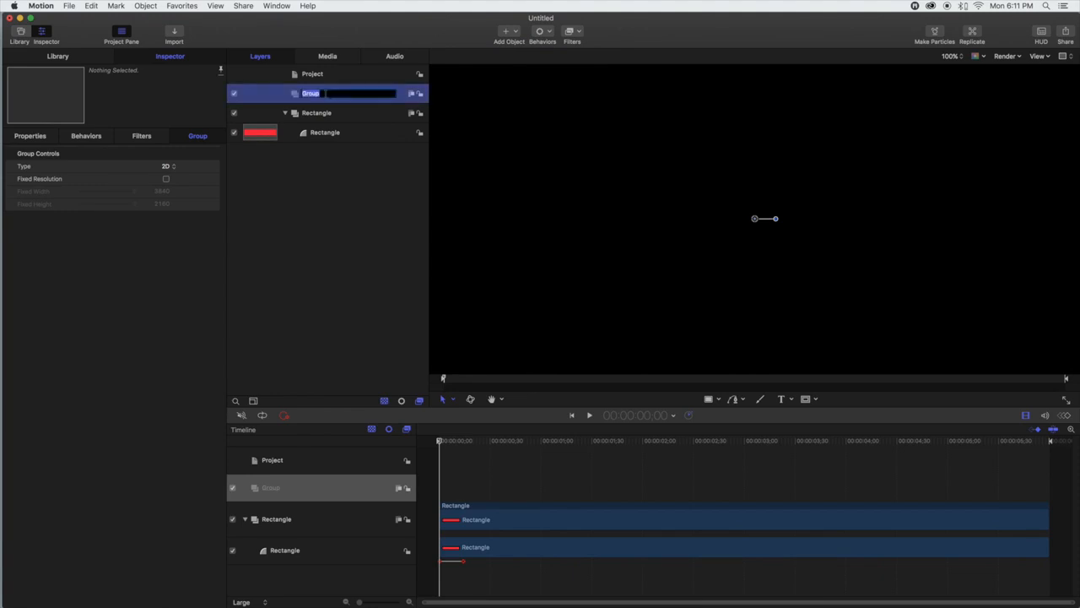
{"action": "type", "text": "Y1"}
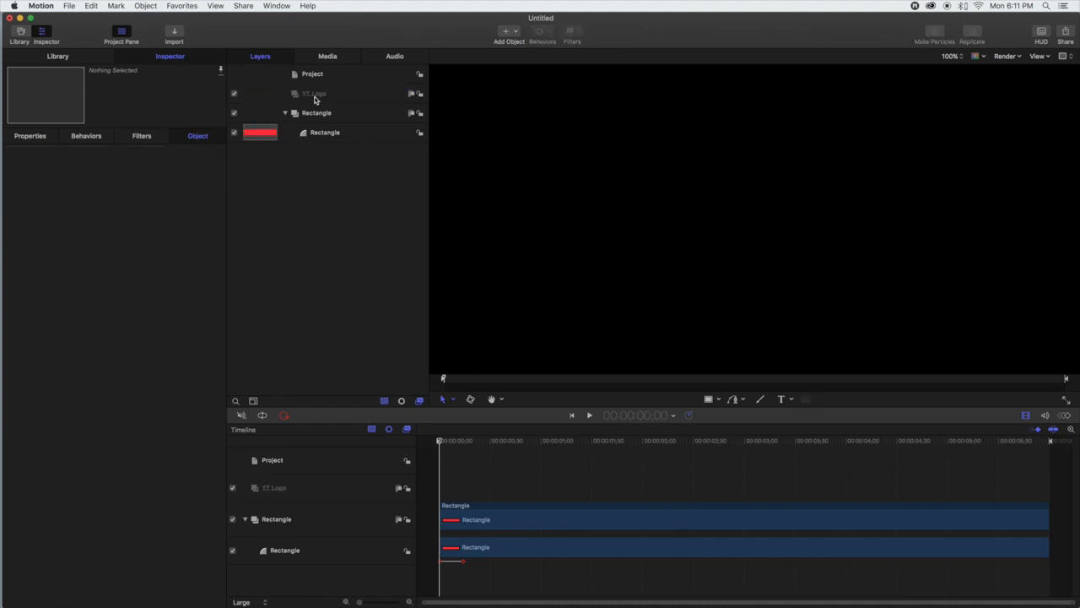
{"action": "left_click", "coordinate": [67, 8]}
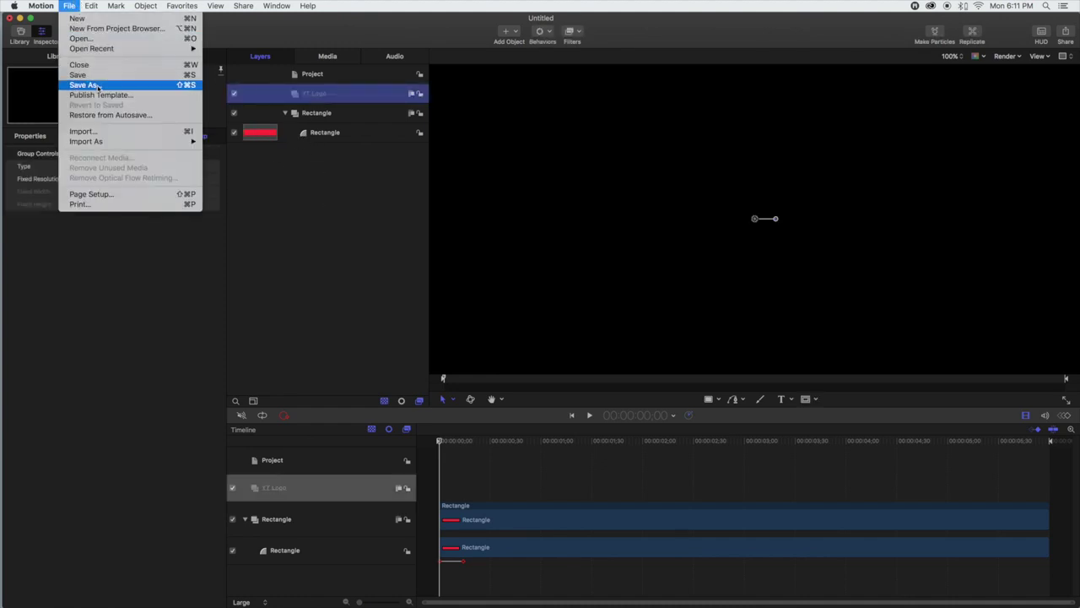
- Import the image yt_icon_rgb2.png into the YT Logo group
{"action": "left_click", "coordinate": [85, 85]}
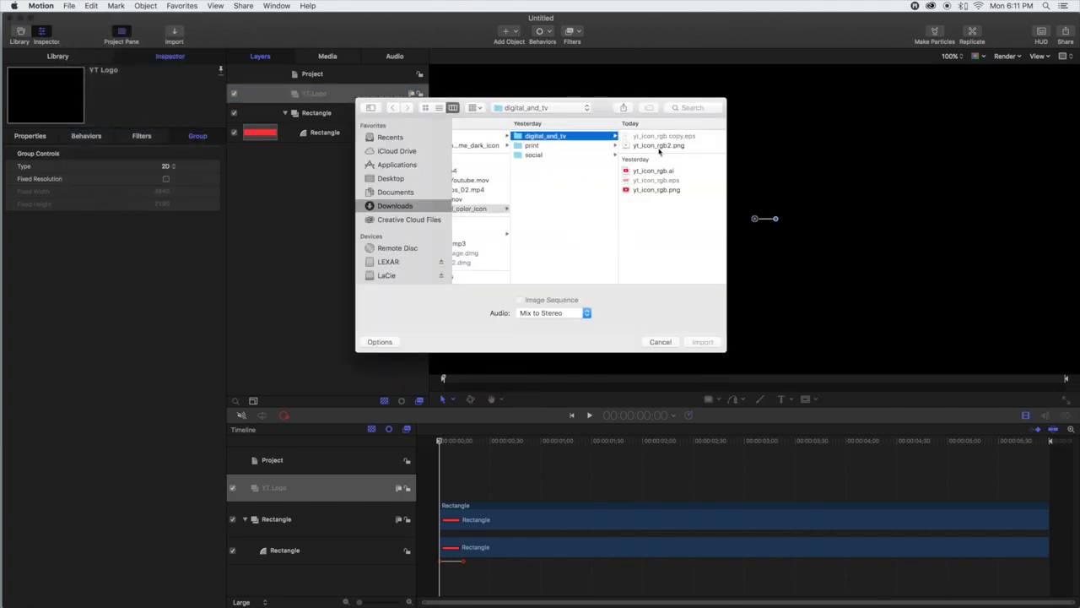
{"action": "left_click", "coordinate": [657, 145]}
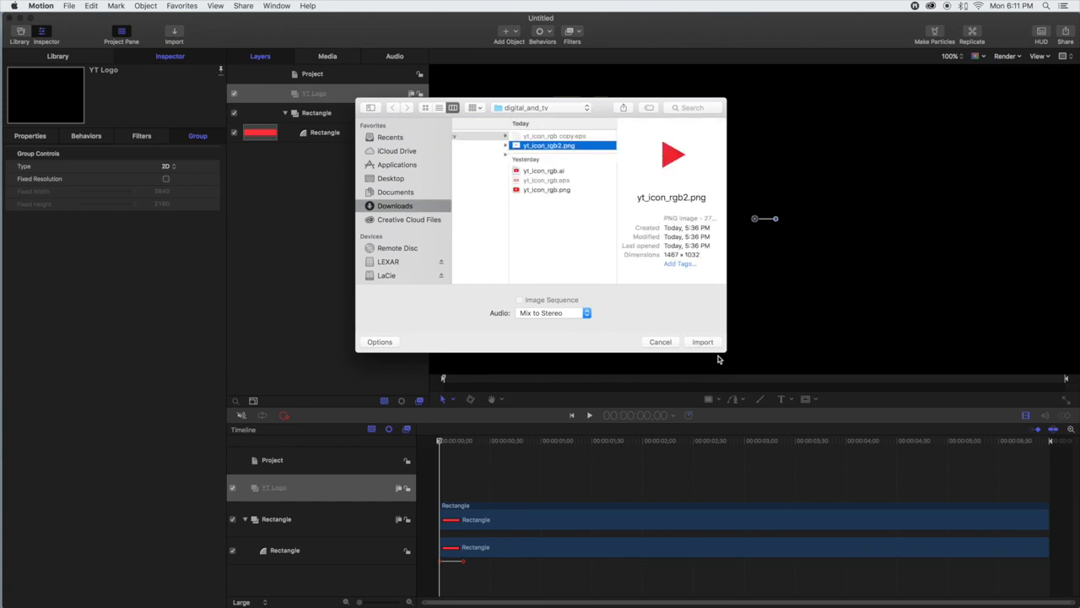
{"action": "left_click", "coordinate": [702, 341]}
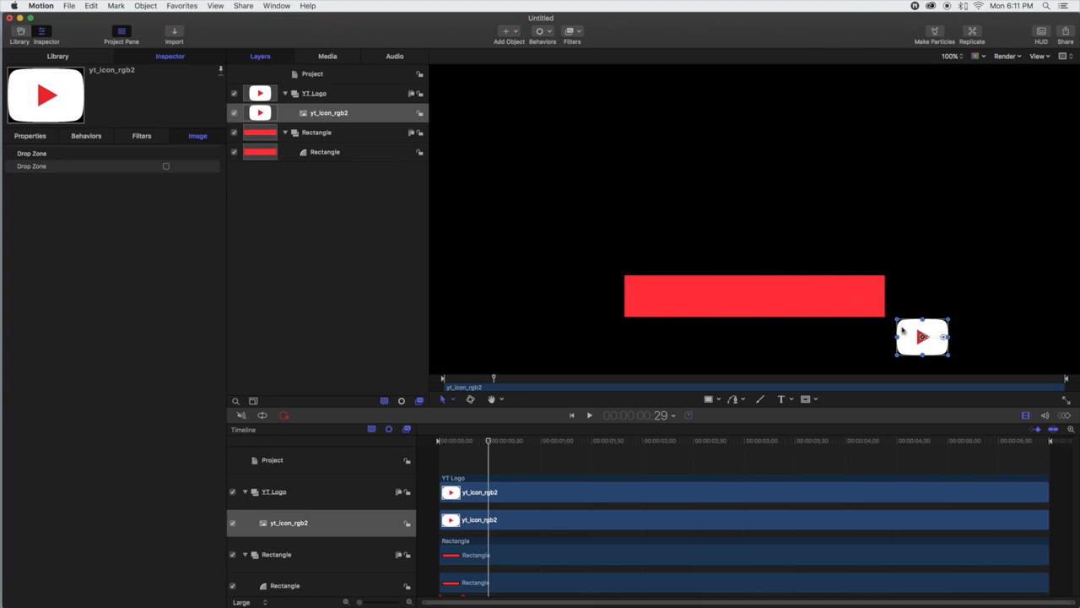
- Move the YouTube icon onto the rectangle's left end and select its layer
{"action": "left_click_drag", "start_coordinate": [922, 336], "coordinate": [667, 295]}
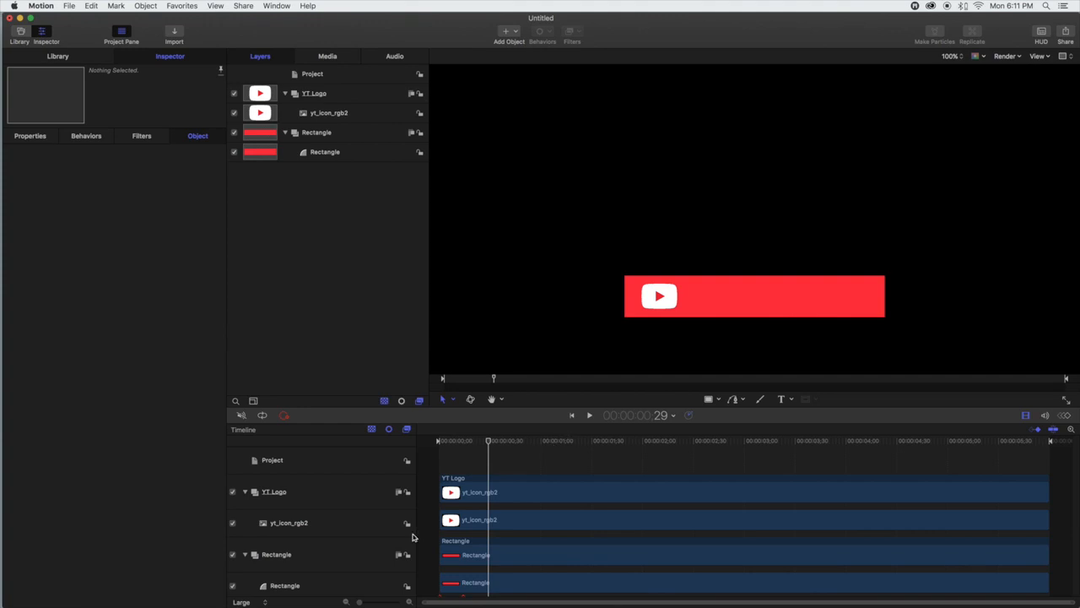
{"action": "left_click", "coordinate": [325, 152]}
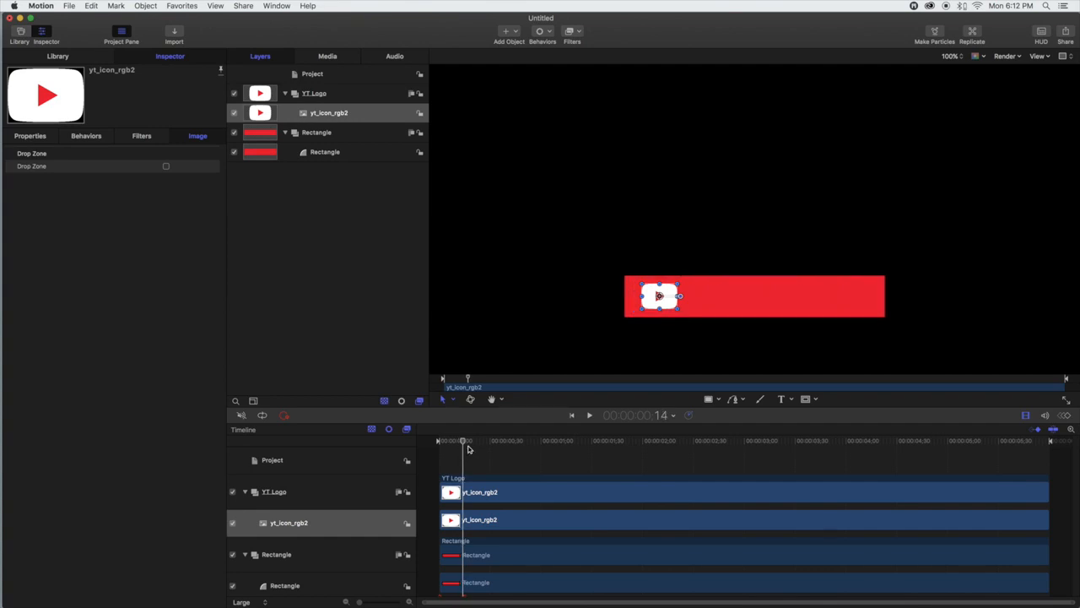
{"action": "mouse_move", "coordinate": [443, 398]}
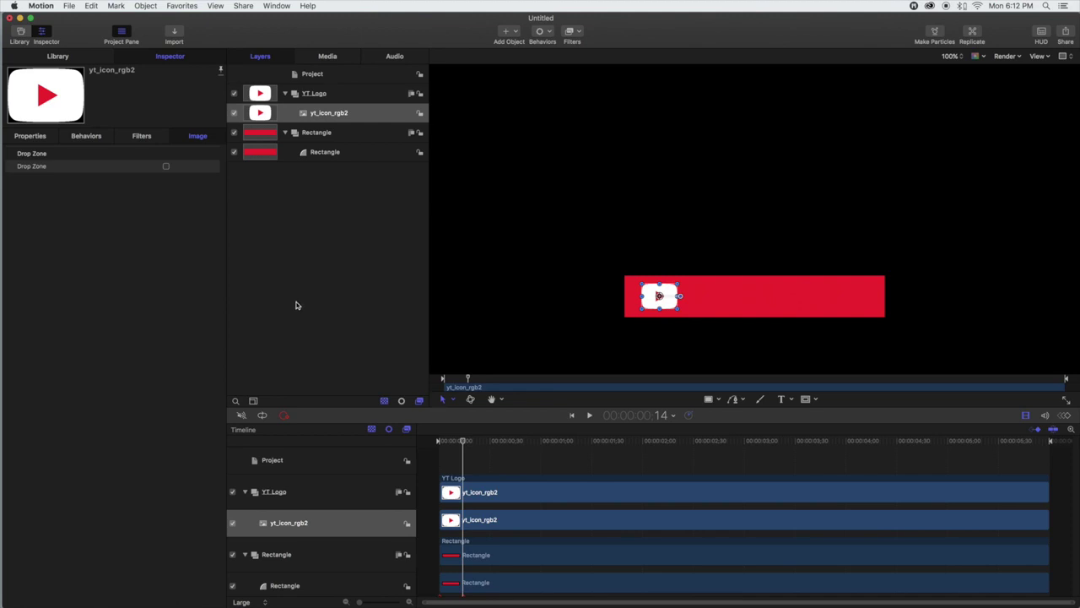
- Show the YouTube icon's transform properties in the Properties tab
{"action": "left_click", "coordinate": [30, 136]}
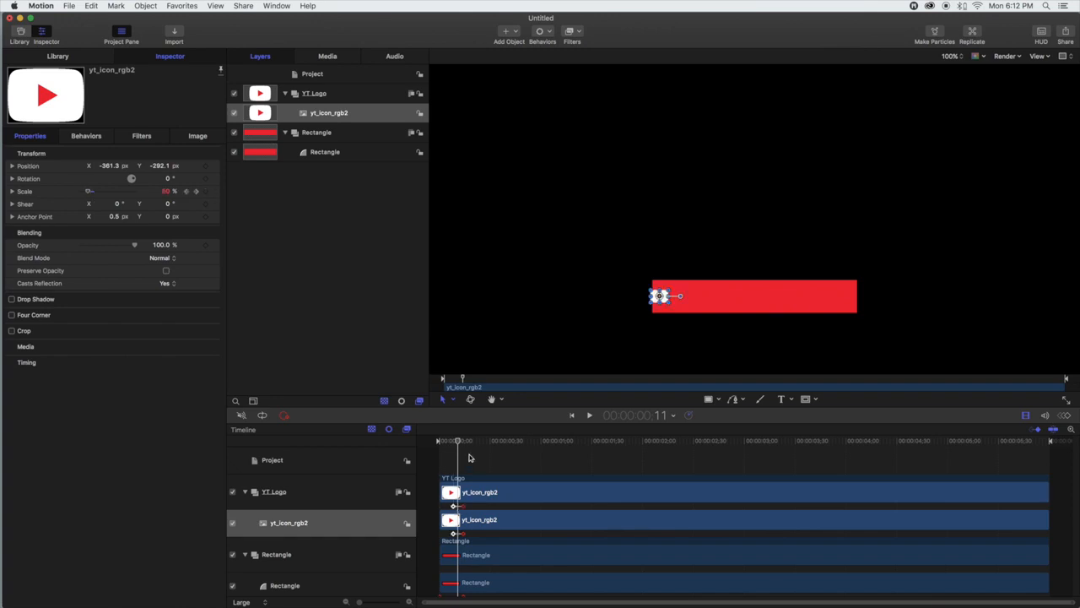
- Set the icon's Scale keyframes to 0% at the start and 100% around frame 16
{"action": "left_click", "coordinate": [589, 415]}
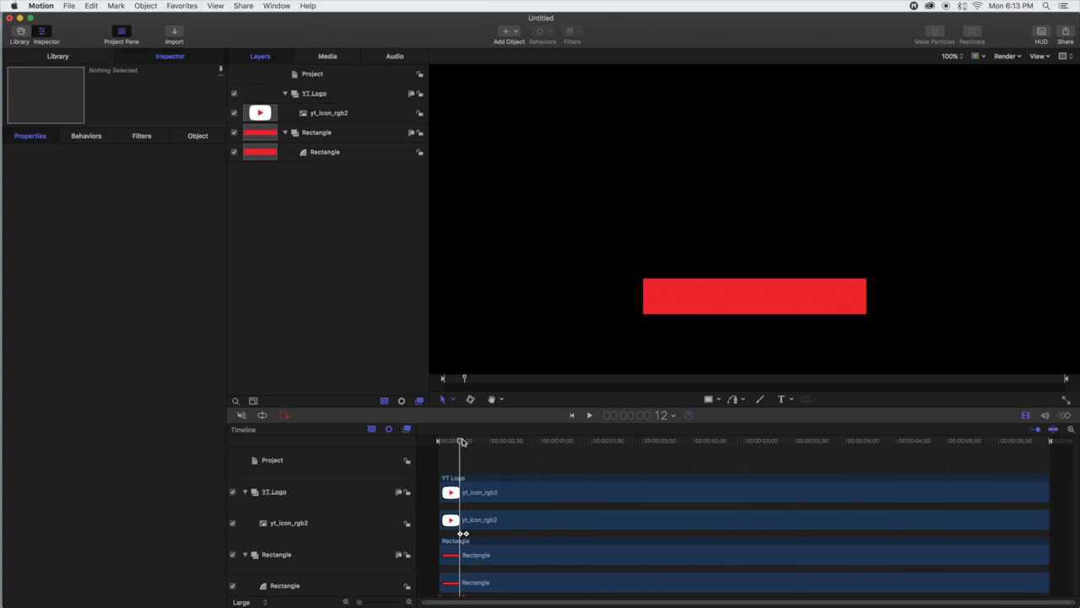
{"action": "left_click", "coordinate": [589, 415]}
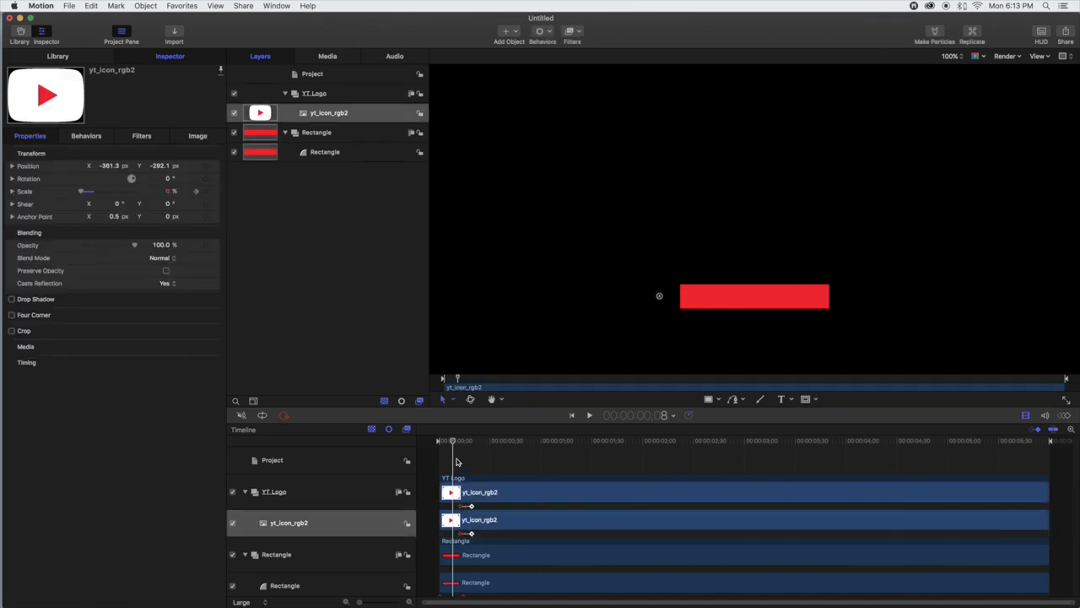
{"action": "left_click", "coordinate": [590, 415]}
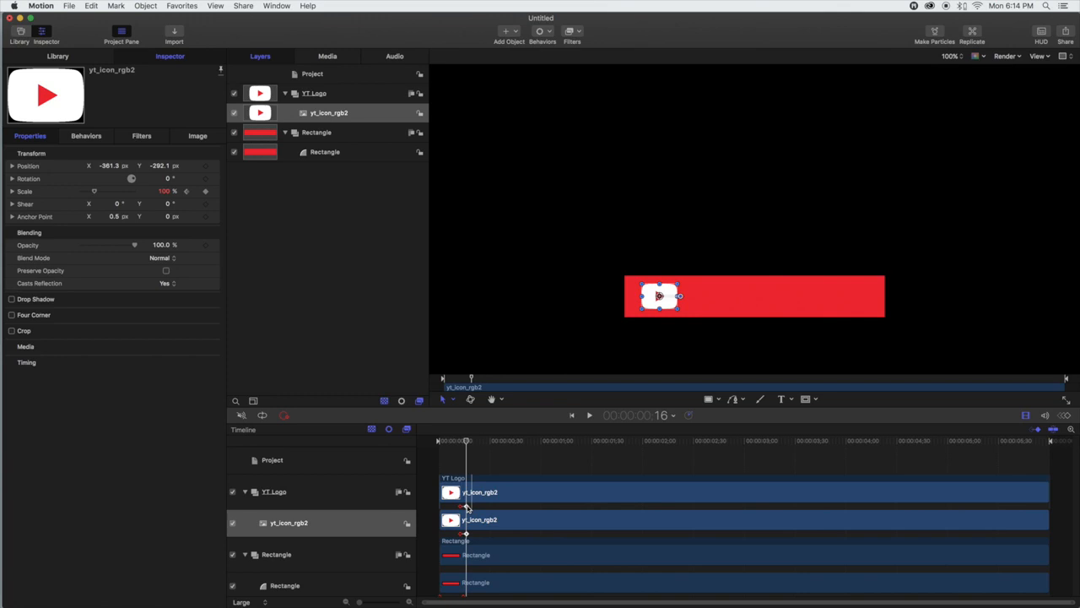
{"action": "left_click", "coordinate": [588, 415]}
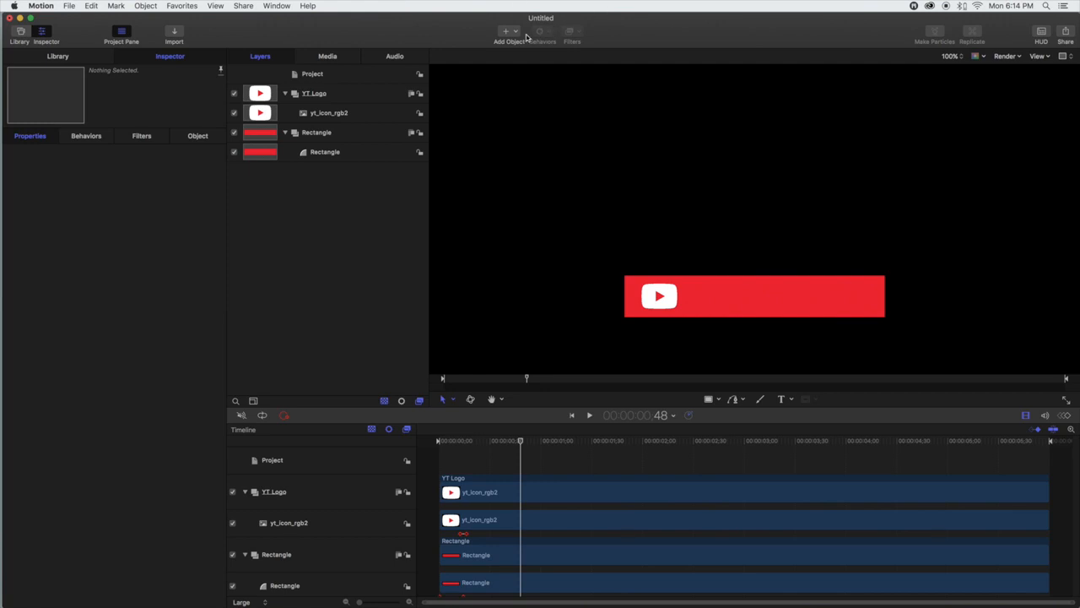
- Add a new empty group above YT Logo and rename it 'Text'
{"action": "left_click", "coordinate": [505, 31]}
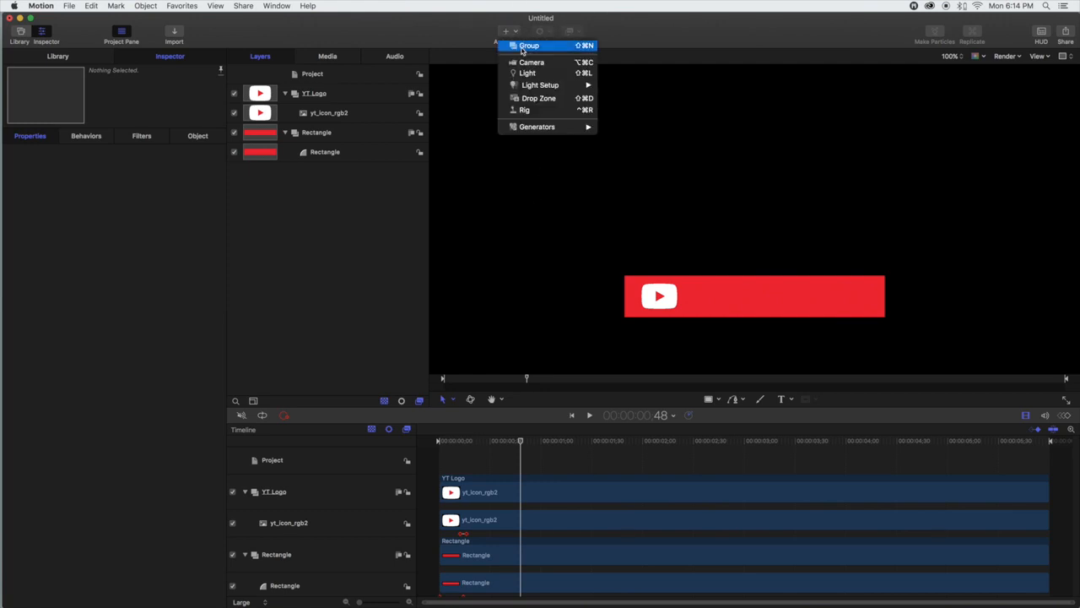
{"action": "left_click", "coordinate": [527, 45]}
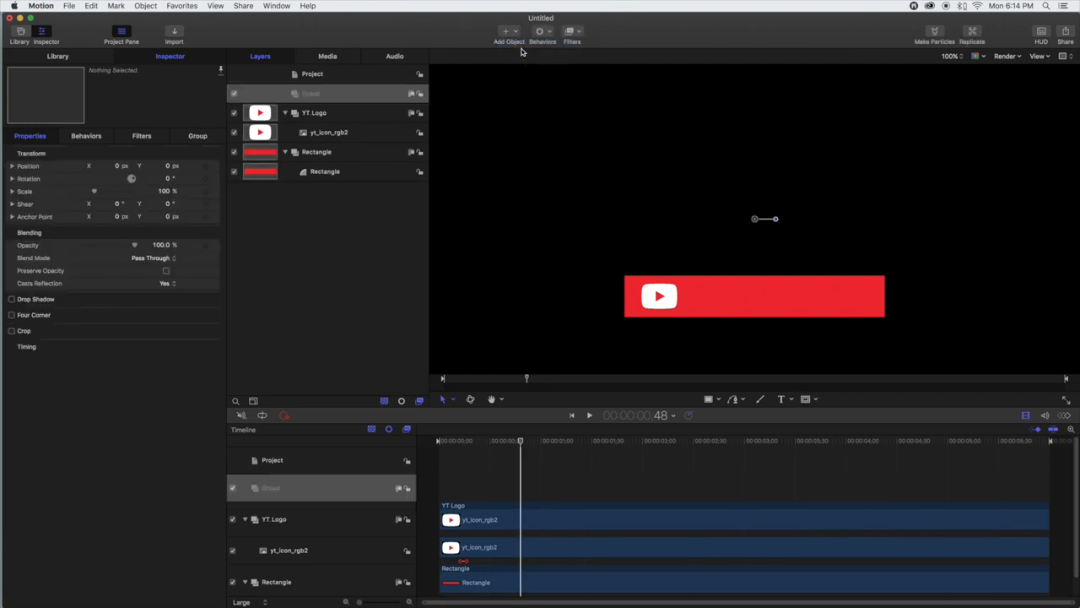
{"action": "left_click", "coordinate": [319, 92]}
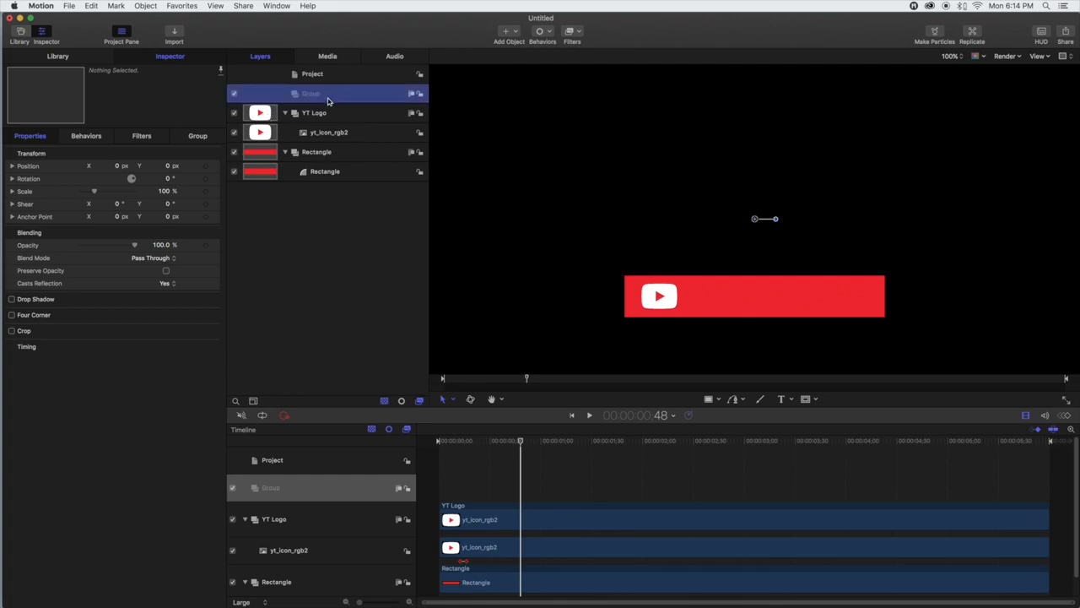
{"action": "double_click", "coordinate": [312, 93]}
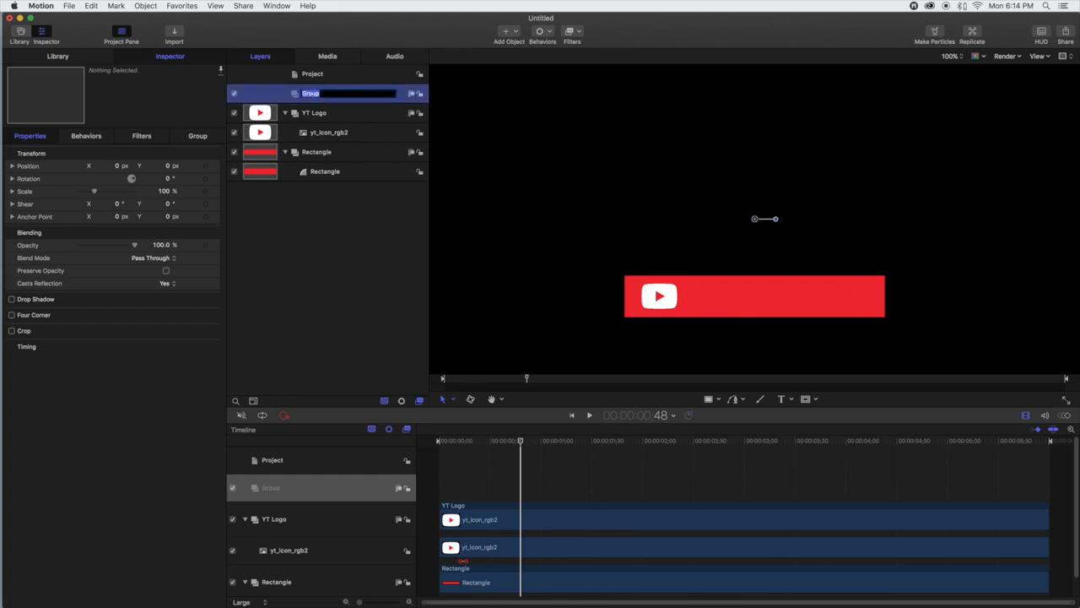
{"action": "type", "text": "Text"}
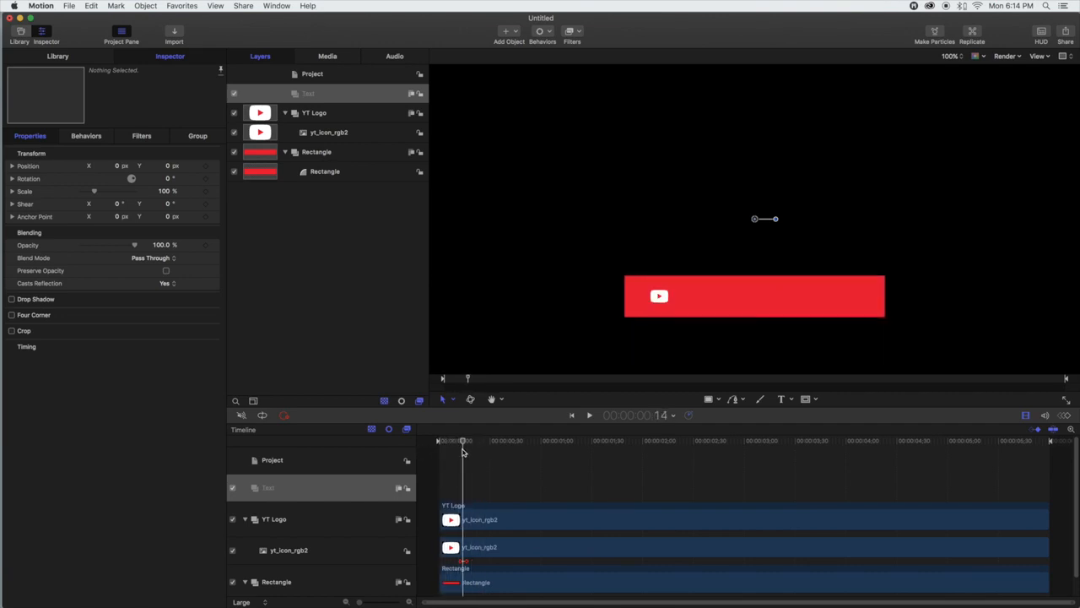
{"action": "mouse_move", "coordinate": [467, 451]}
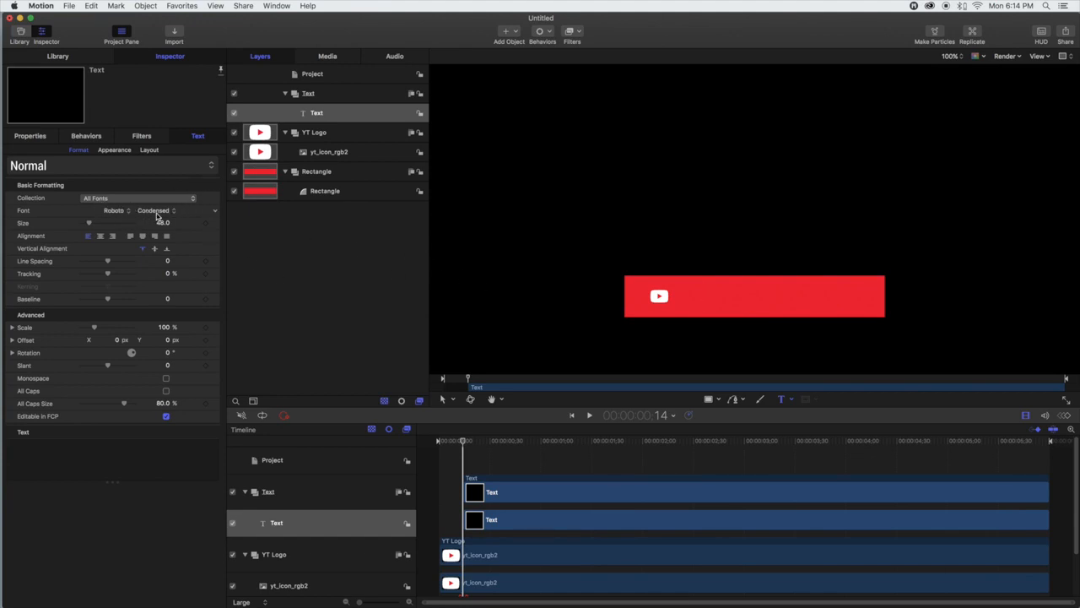
- Create a 'Subscribe' text layer in Roboto Light and raise its size to 92
{"action": "left_click", "coordinate": [162, 210]}
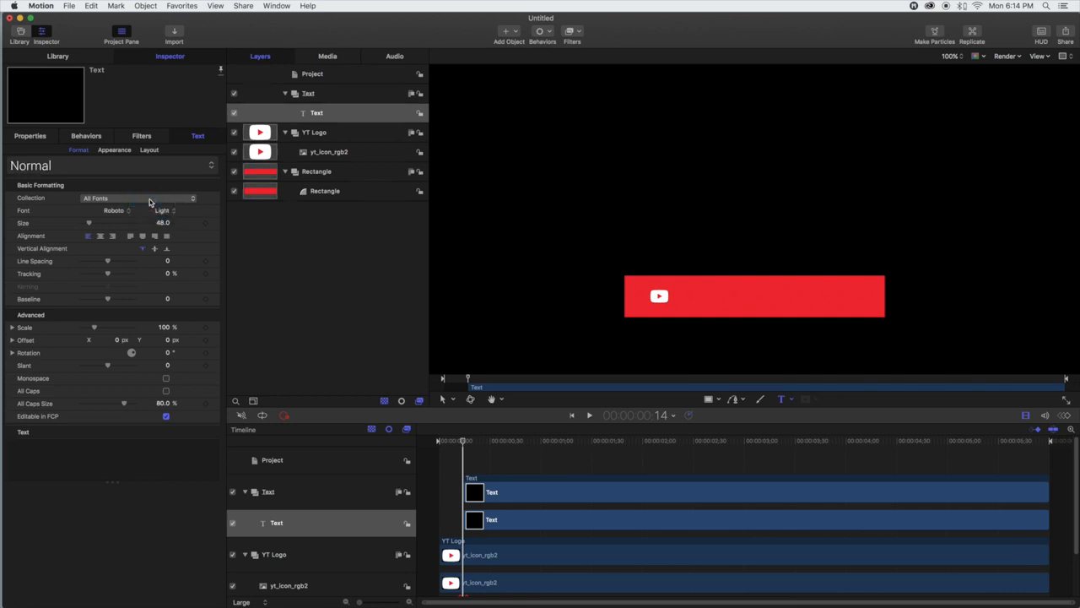
{"action": "type", "text": "Subscribe"}
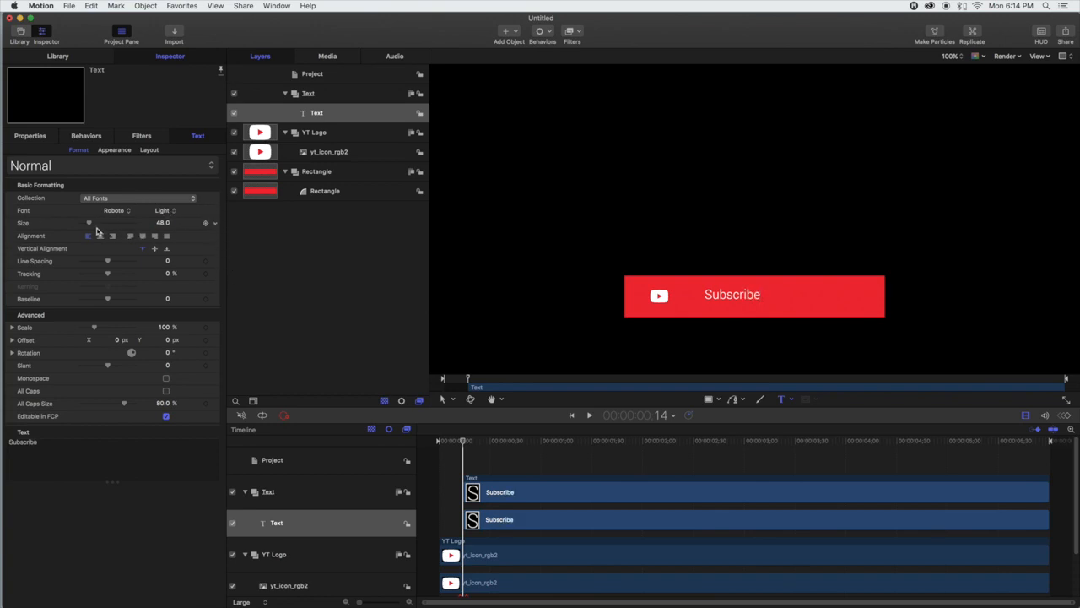
{"action": "left_click_drag", "start_coordinate": [89, 222], "coordinate": [99, 222]}
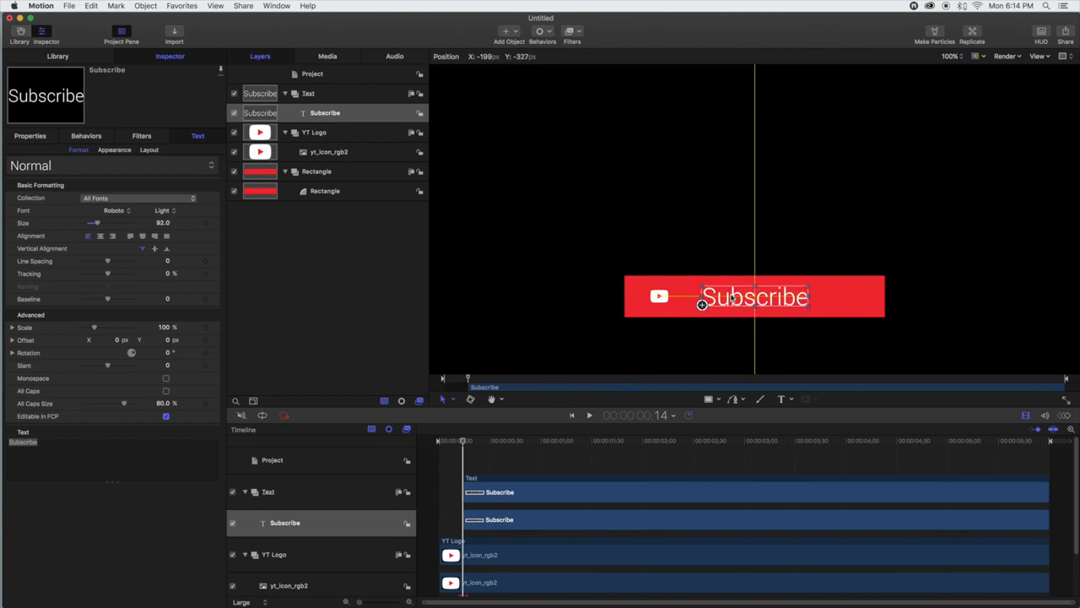
- Nudge the Subscribe text into place just right of the YouTube logo
{"action": "left_click_drag", "start_coordinate": [700, 304], "coordinate": [707, 304]}
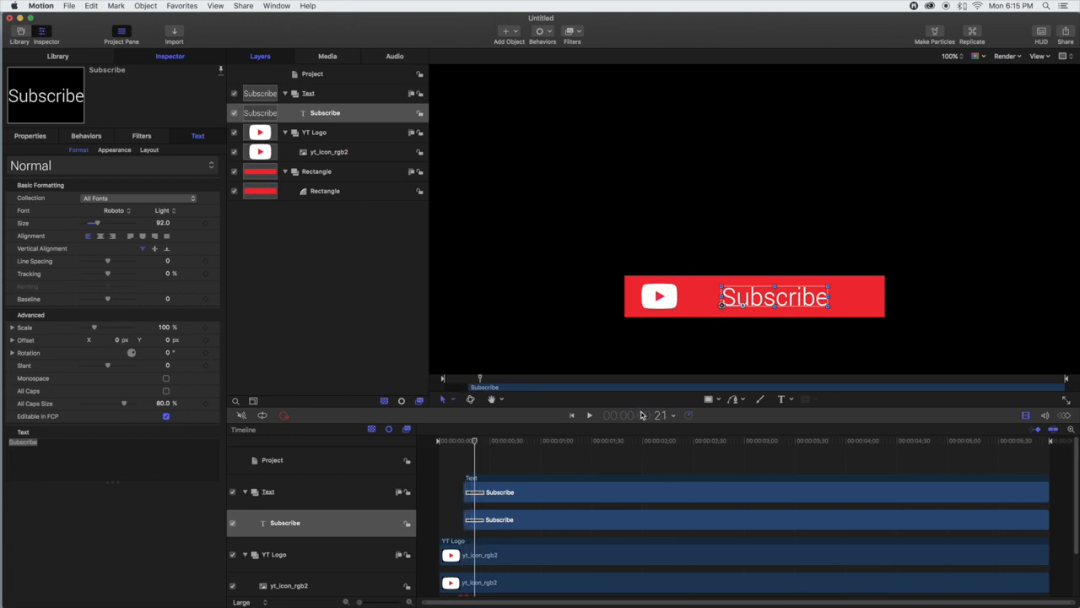
{"action": "left_click_drag", "start_coordinate": [774, 296], "coordinate": [763, 295]}
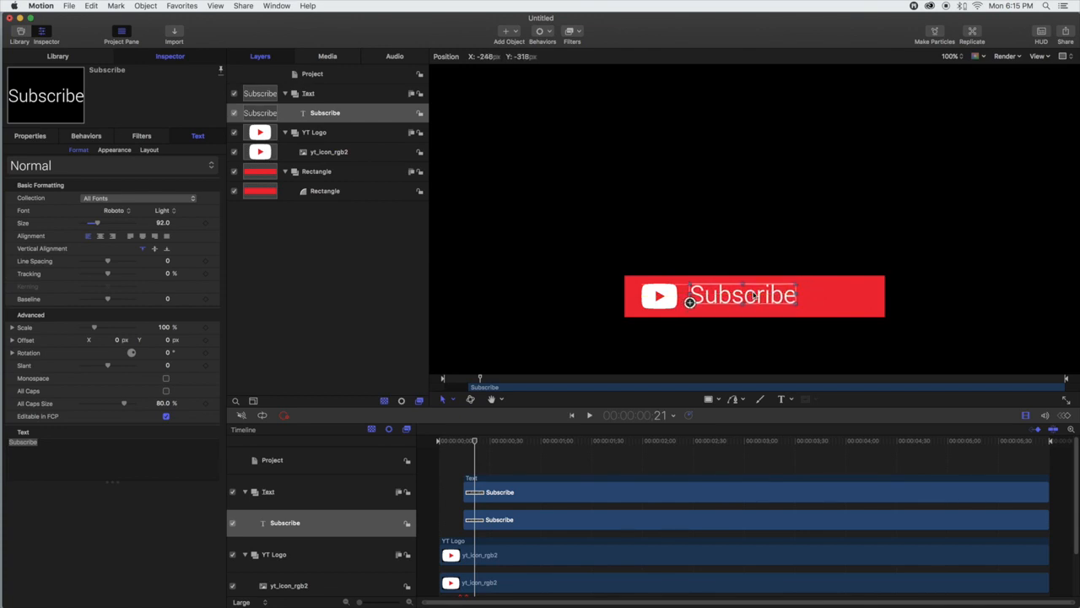
{"action": "left_click_drag", "start_coordinate": [690, 303], "coordinate": [702, 304]}
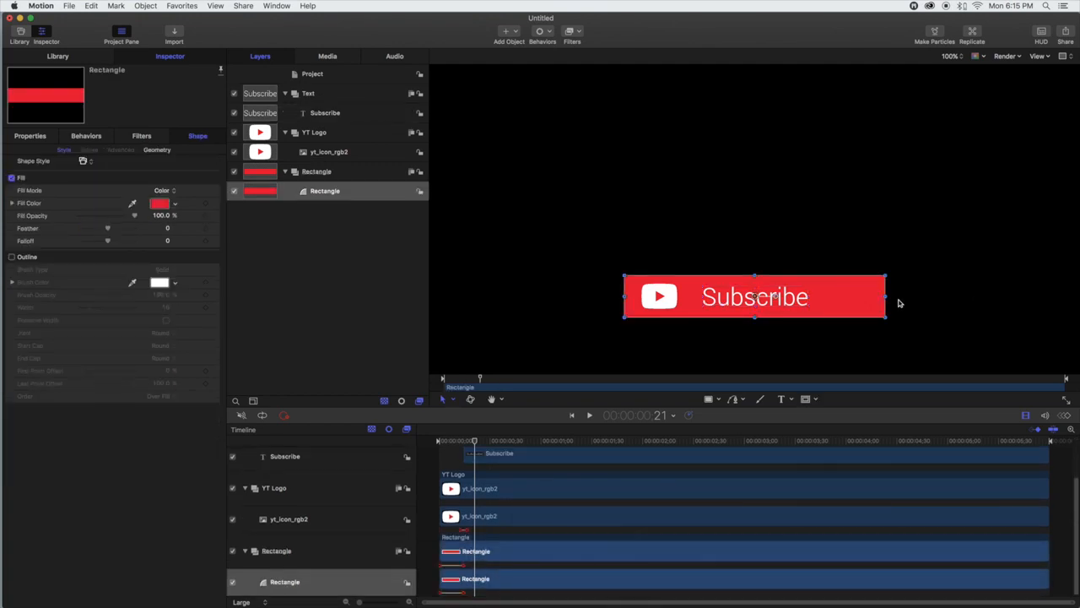
- Narrow the red rectangle to hug its contents, then select the Subscribe text layer
{"action": "left_click_drag", "start_coordinate": [884, 296], "coordinate": [828, 296]}
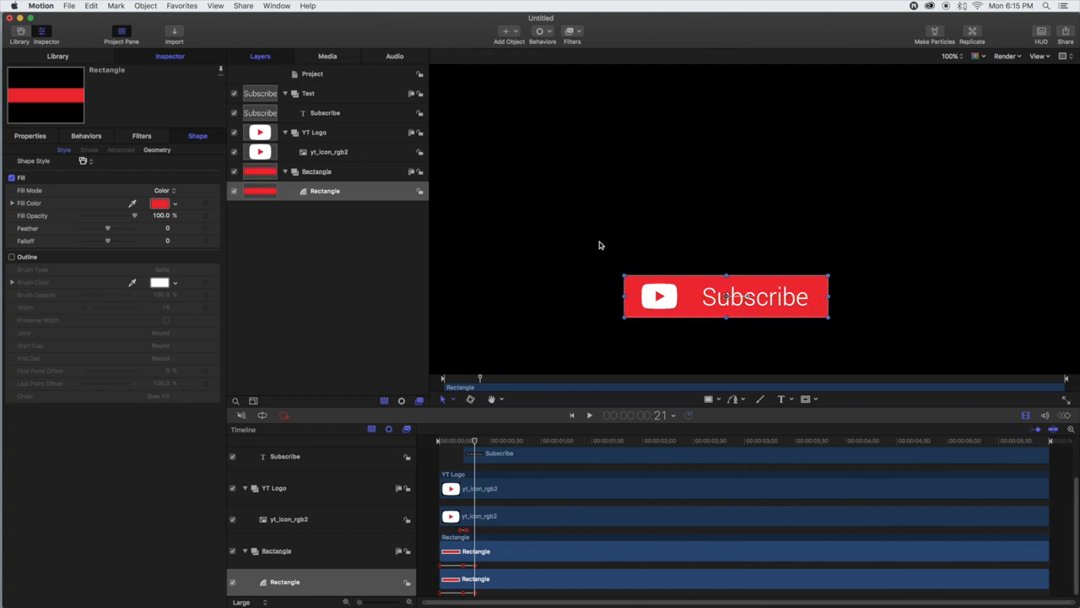
{"action": "left_click", "coordinate": [325, 112]}
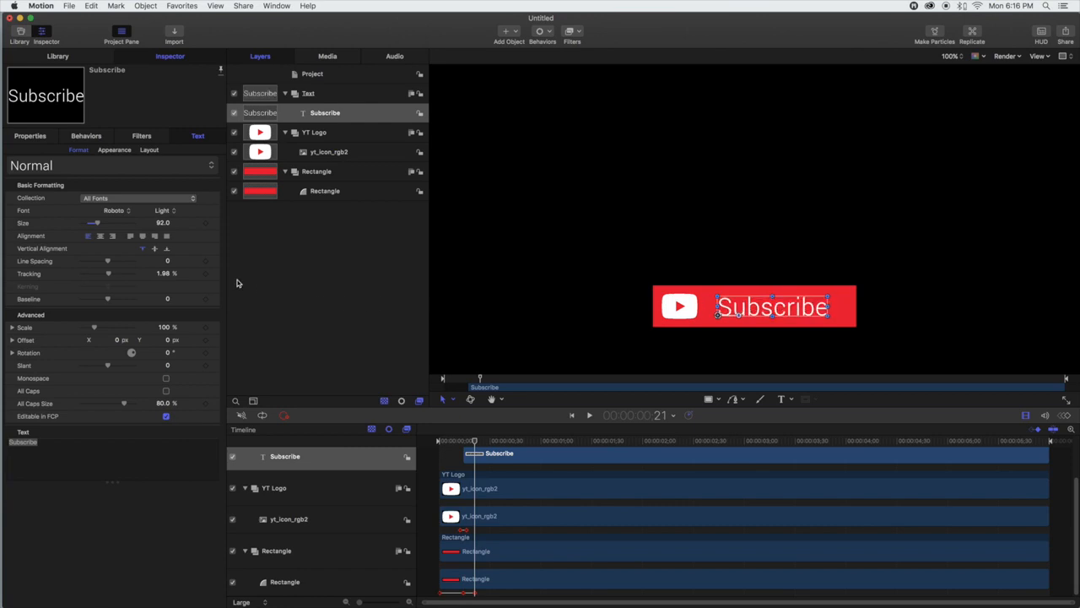
- Preview the banner, then nudge the Subscribe text rightward beside the YouTube icon
{"action": "left_click", "coordinate": [165, 210]}
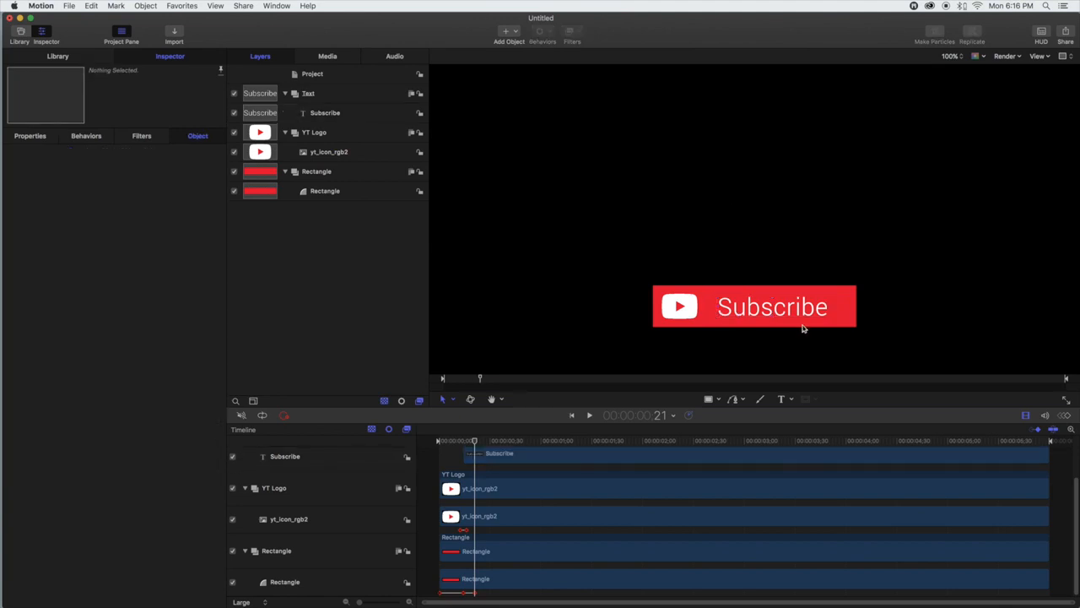
{"action": "left_click", "coordinate": [772, 306]}
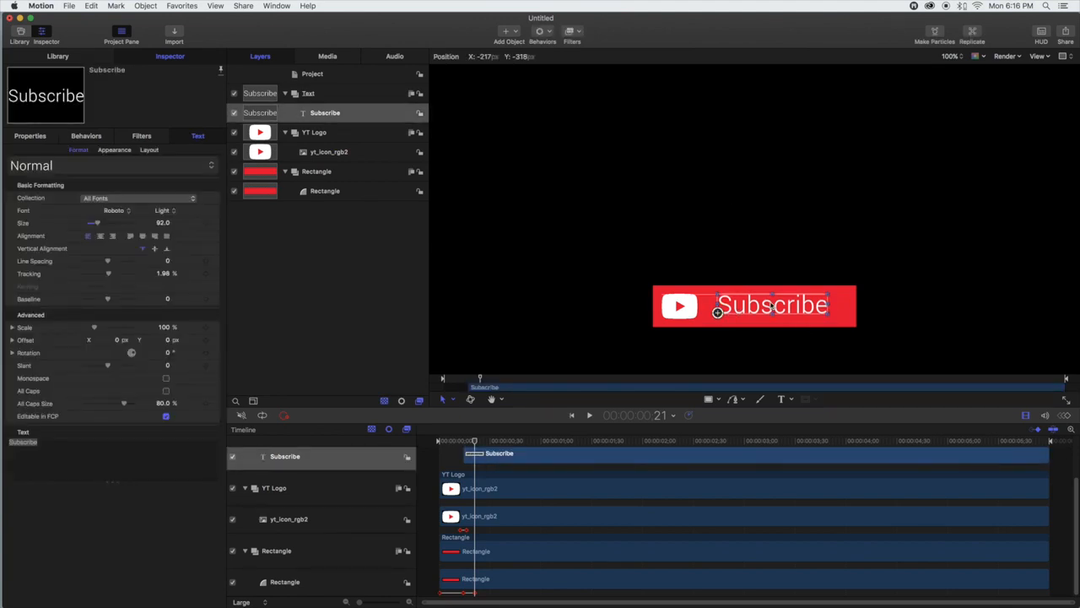
{"action": "left_click", "coordinate": [748, 231]}
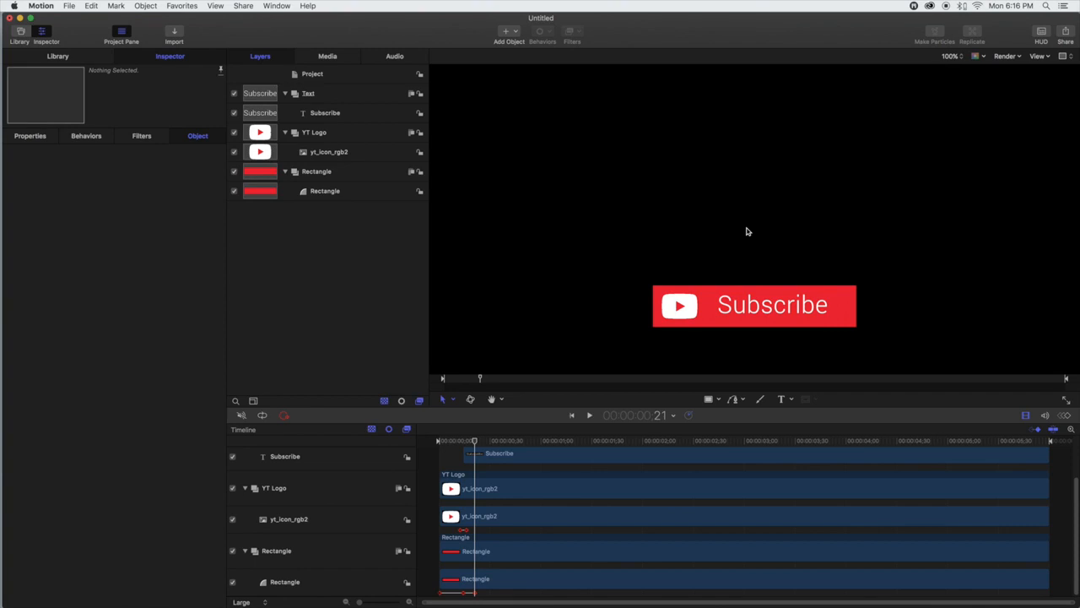
{"action": "left_click", "coordinate": [324, 112]}
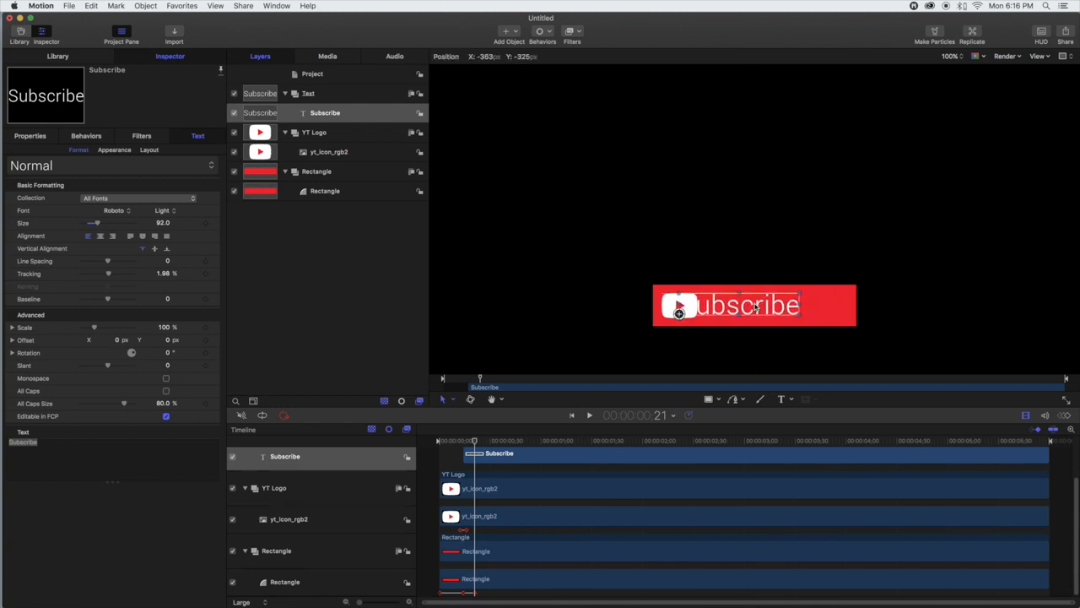
{"action": "left_click_drag", "start_coordinate": [747, 305], "coordinate": [776, 306]}
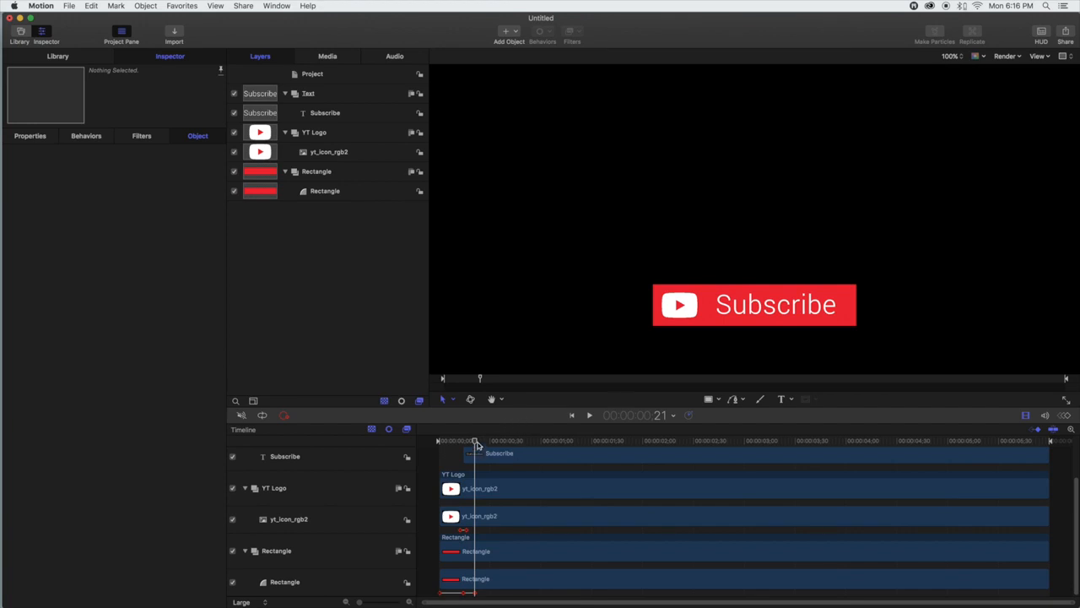
- Scrub the animation start and delete the rectangle's scale keyframes from the Timeline
{"action": "left_click", "coordinate": [589, 415]}
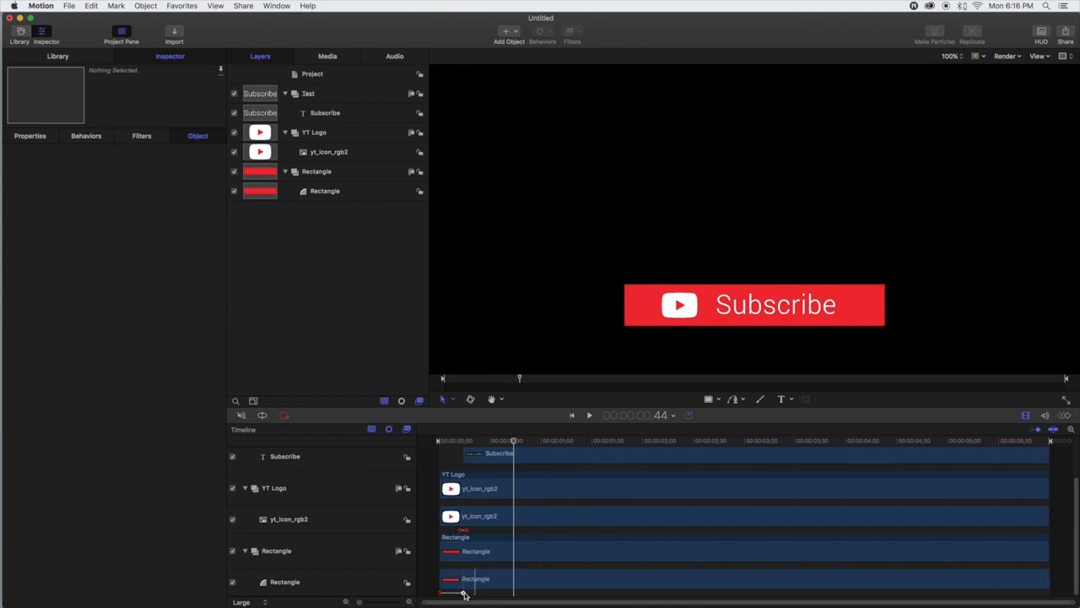
{"action": "mouse_move", "coordinate": [523, 460]}
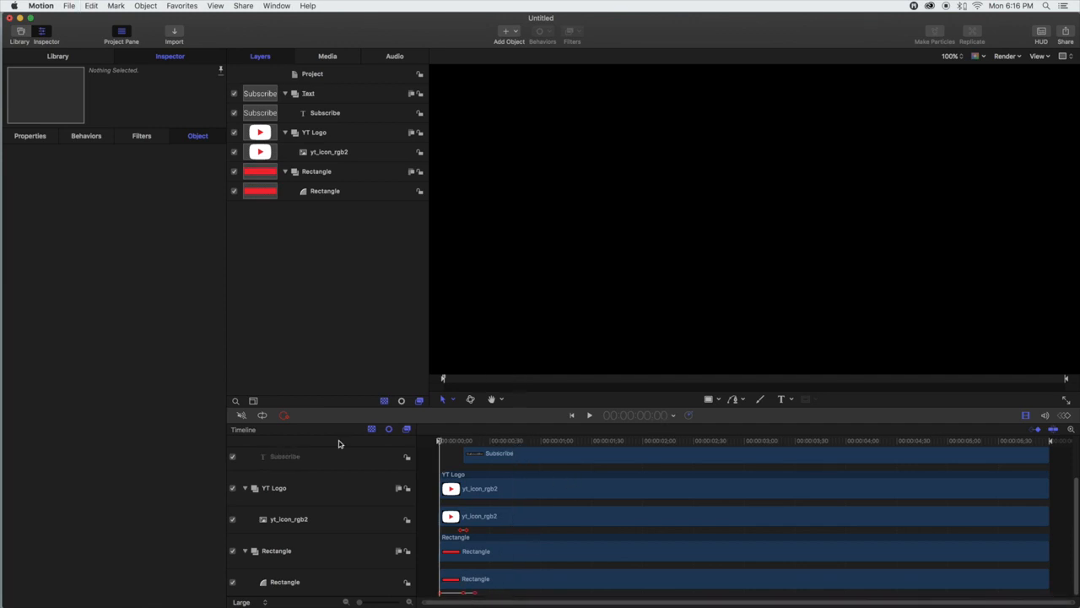
{"action": "left_click_drag", "start_coordinate": [439, 441], "coordinate": [529, 440]}
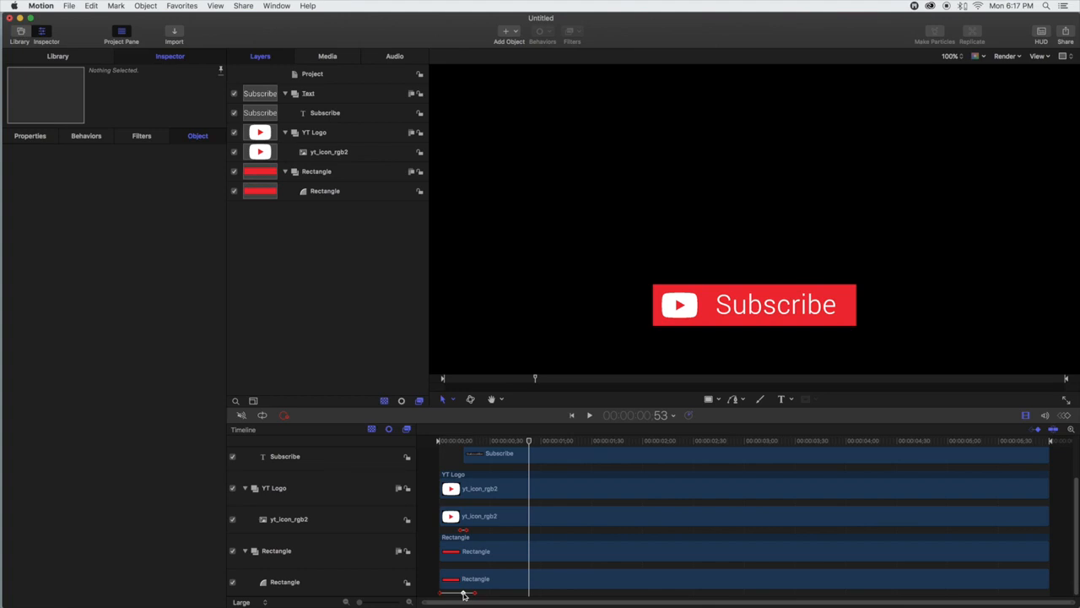
{"action": "right_click", "coordinate": [466, 591]}
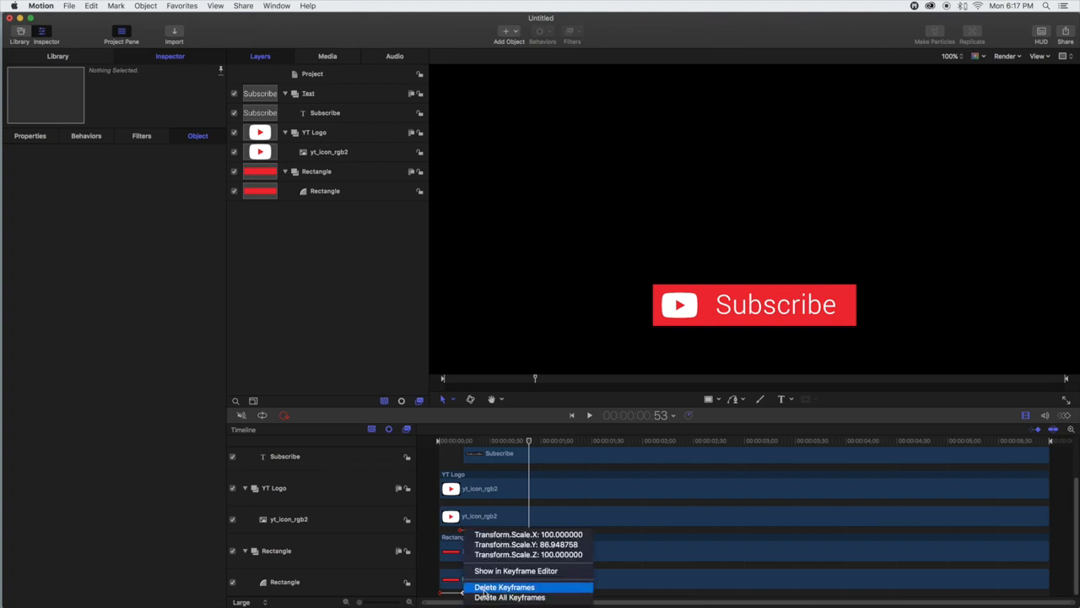
{"action": "left_click", "coordinate": [506, 586]}
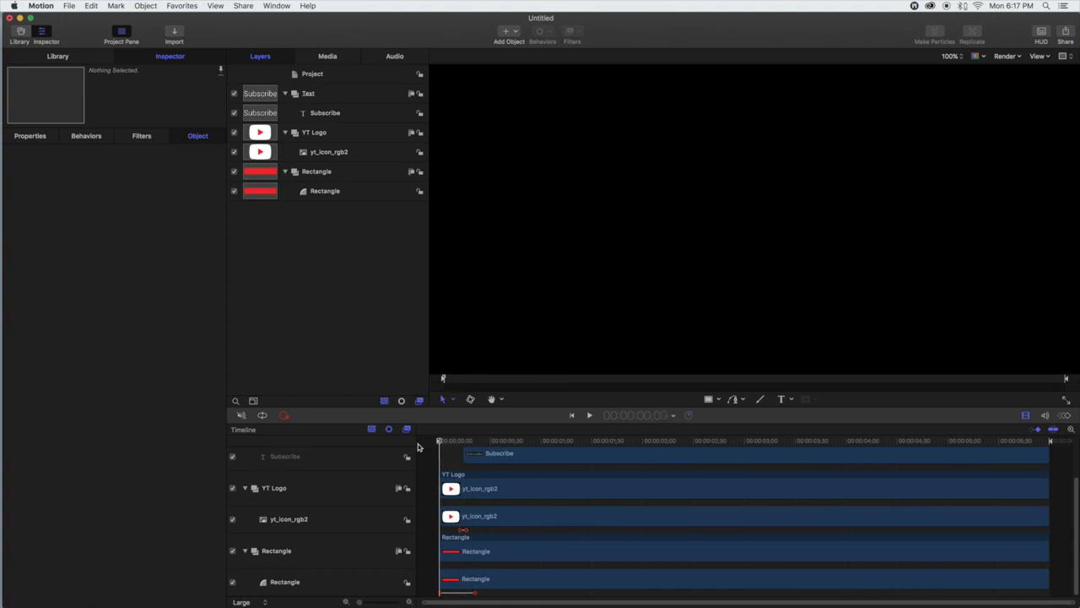
{"action": "left_click", "coordinate": [588, 414]}
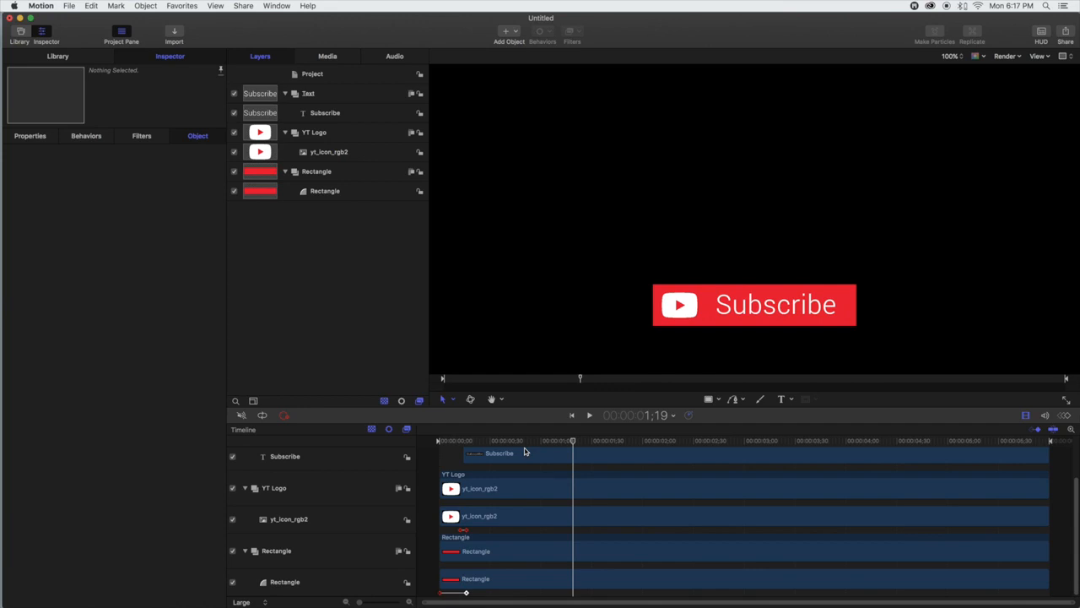
{"action": "left_click", "coordinate": [588, 415]}
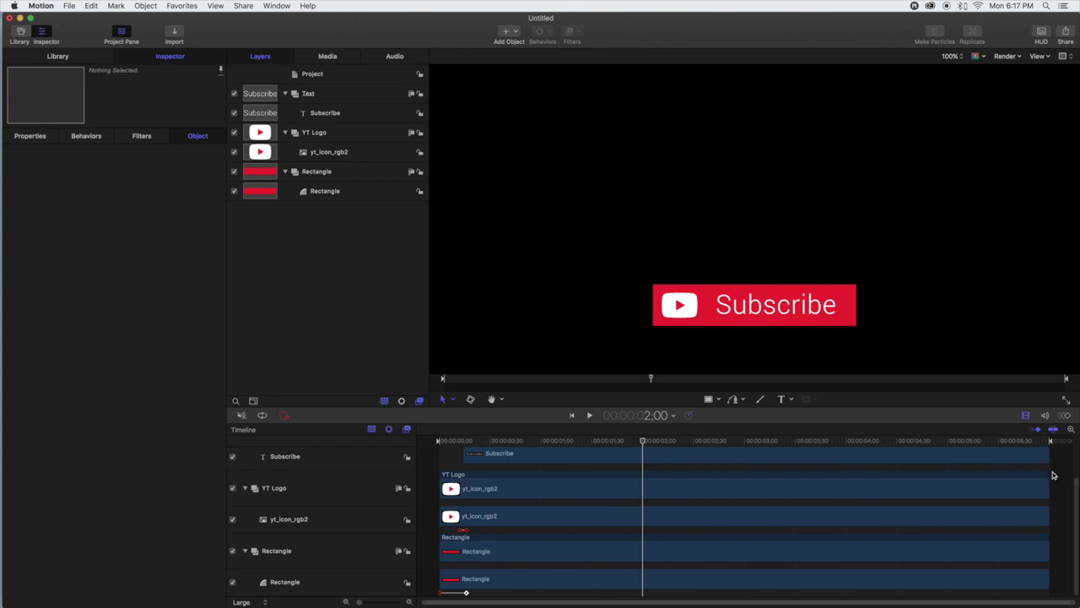
{"action": "left_click", "coordinate": [325, 112]}
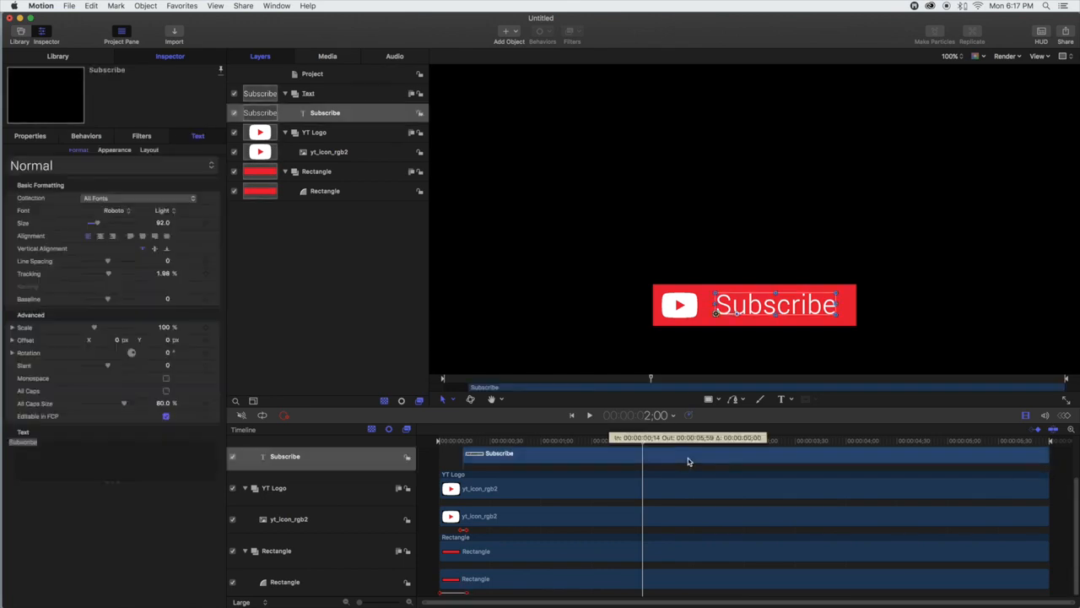